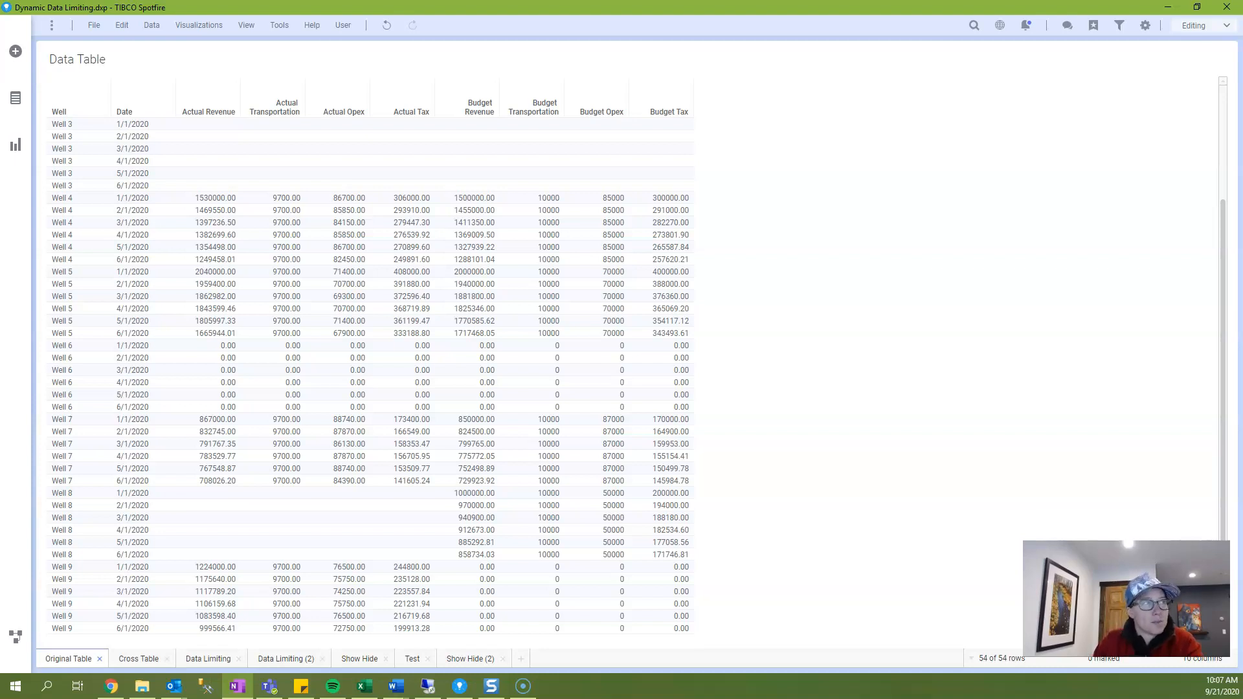
# Step: Go to the Cross Table page and mark Well 9's summed Actual and Budget Revenue
pyautogui.click(137, 659)
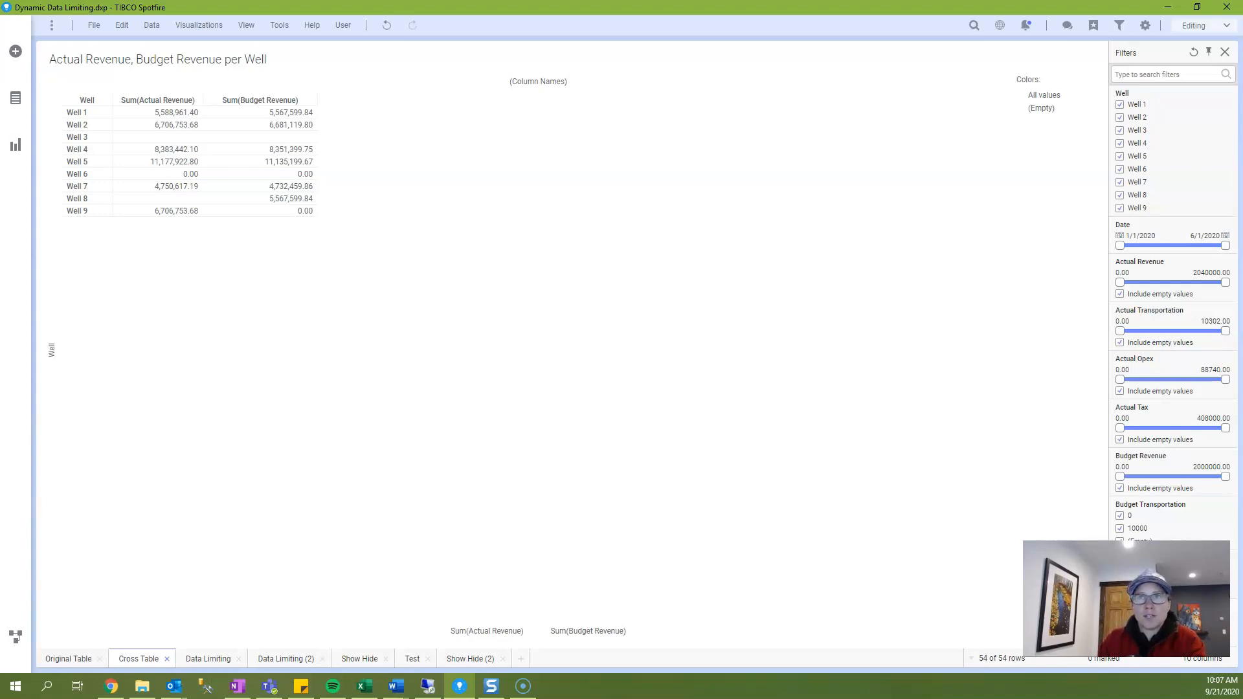
pyautogui.click(77, 136)
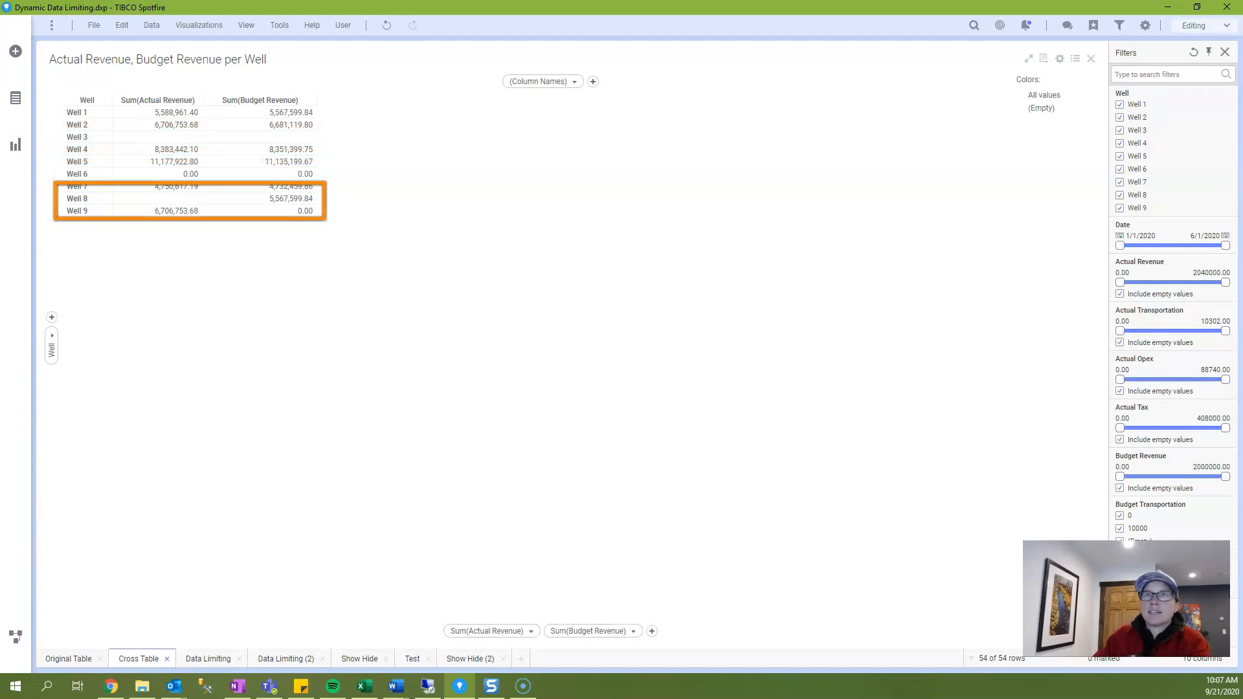
pyautogui.click(157, 210)
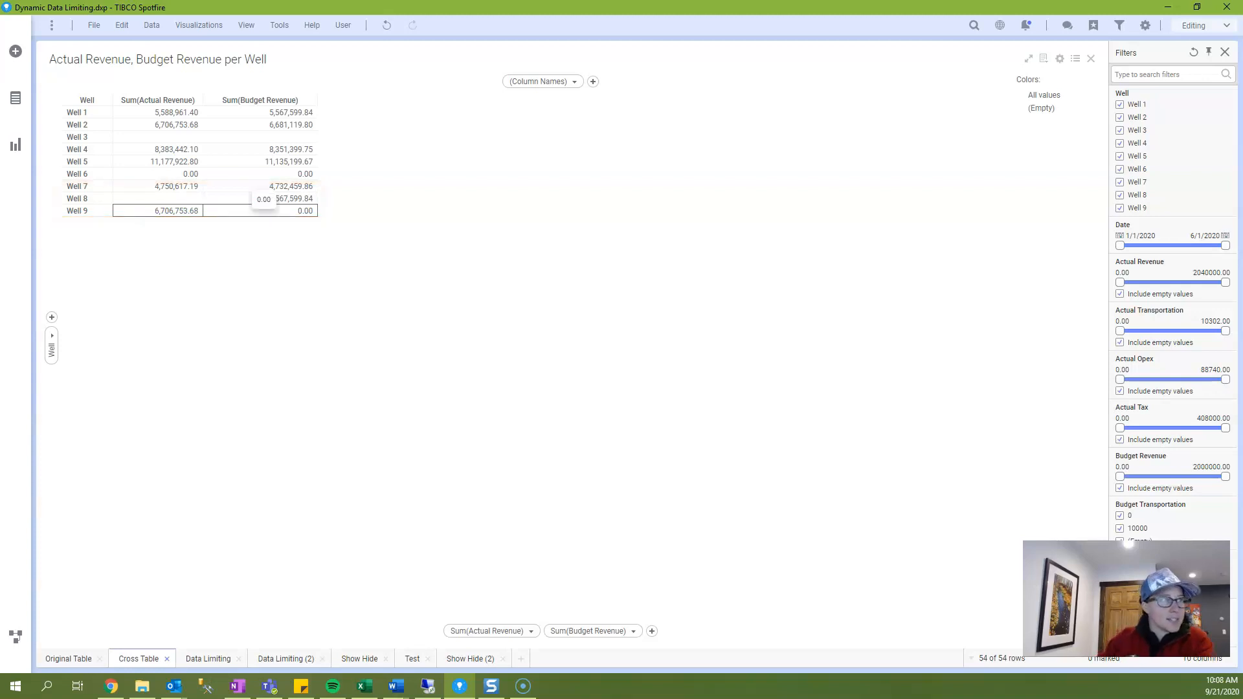
# Step: On Data Limiting, select Actual and Budget Revenue and mark the February bars
pyautogui.click(207, 659)
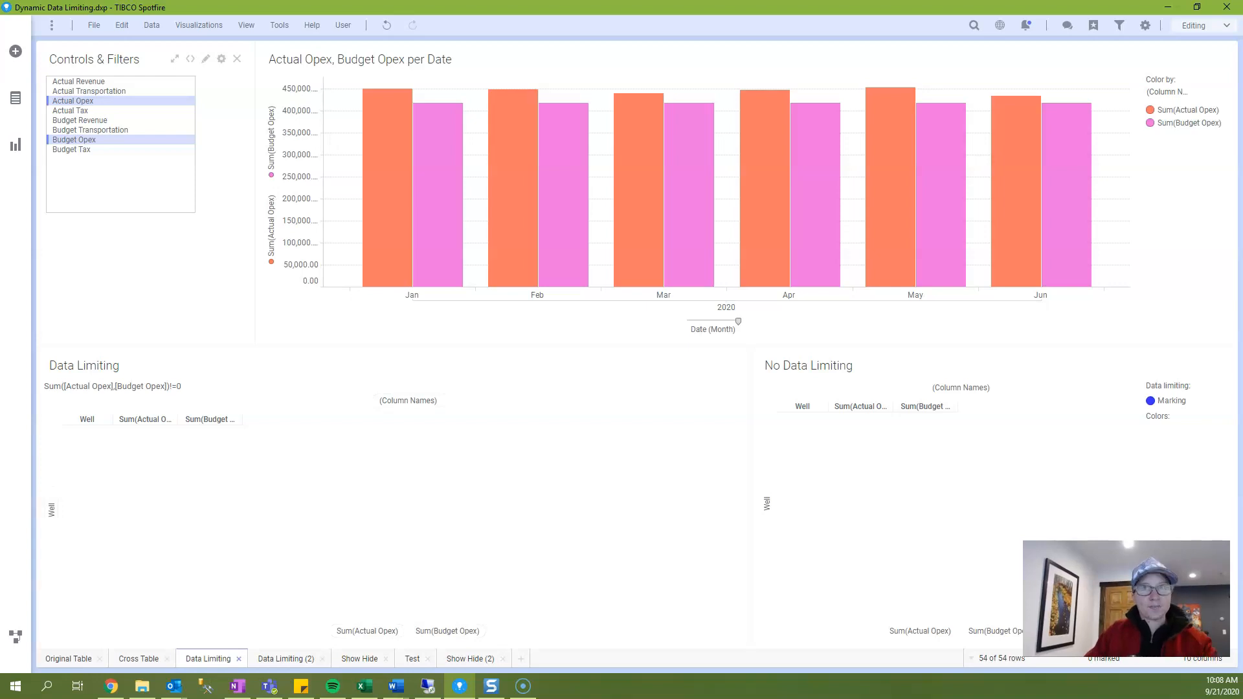
pyautogui.click(78, 81)
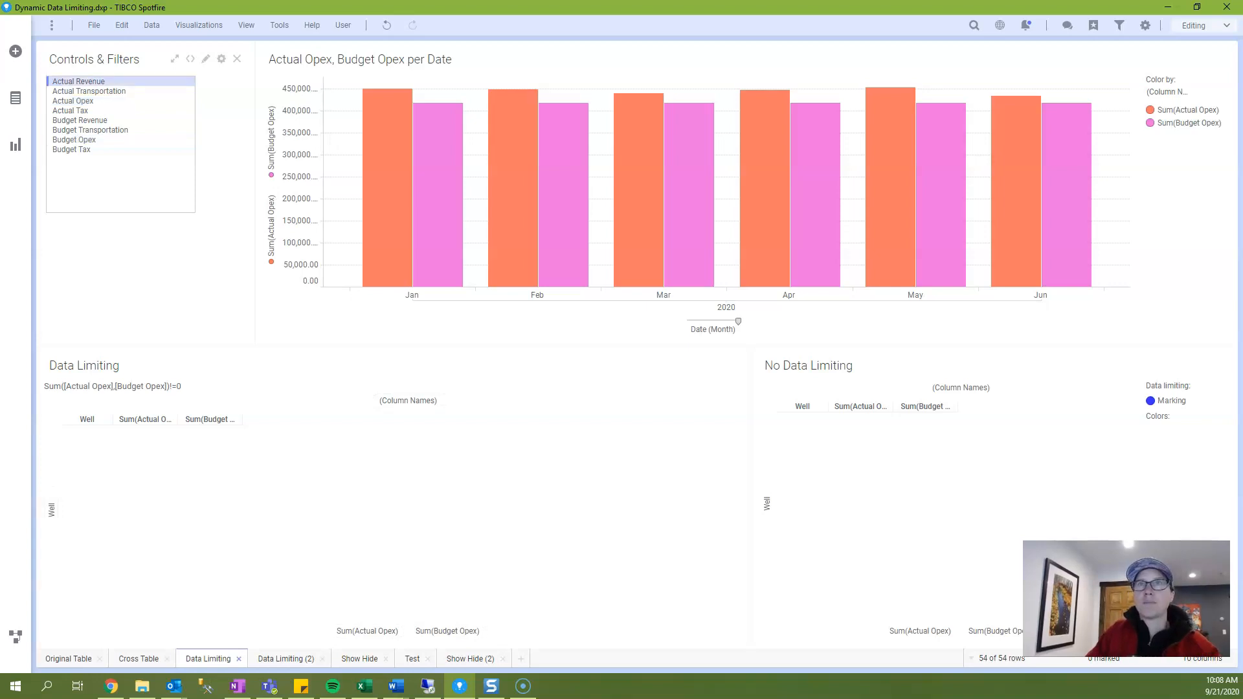
pyautogui.click(79, 119)
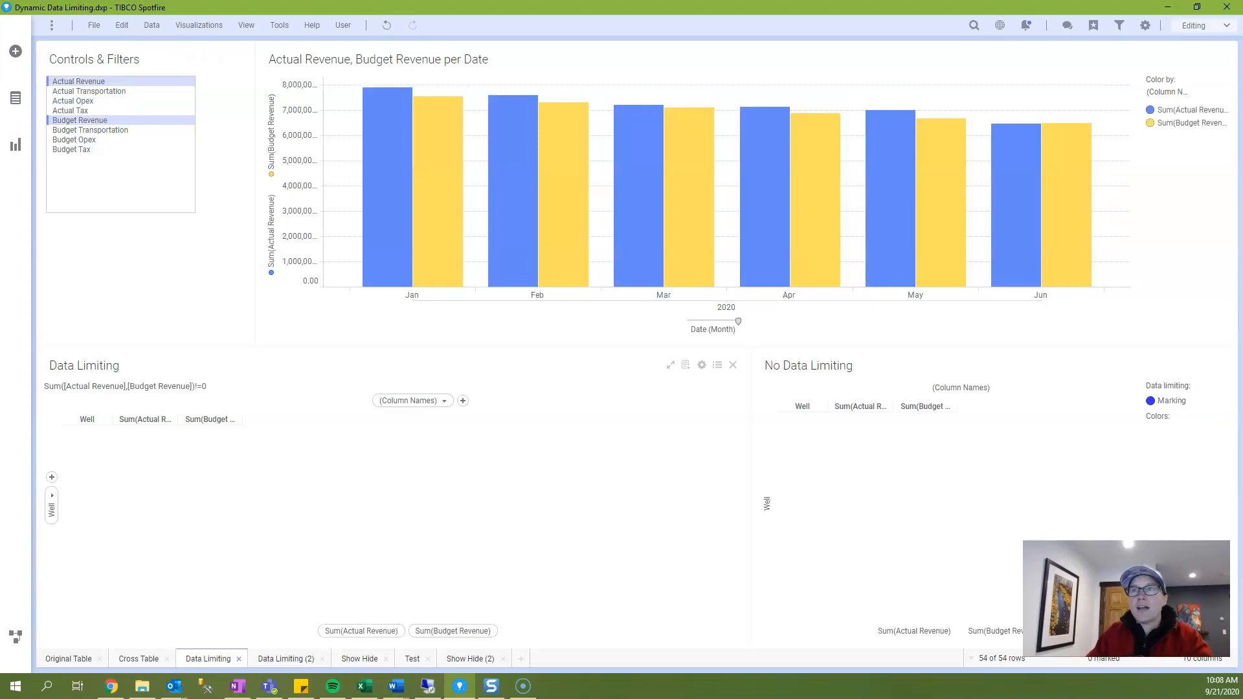
pyautogui.moveTo(480, 79); pyautogui.dragTo(607, 194)
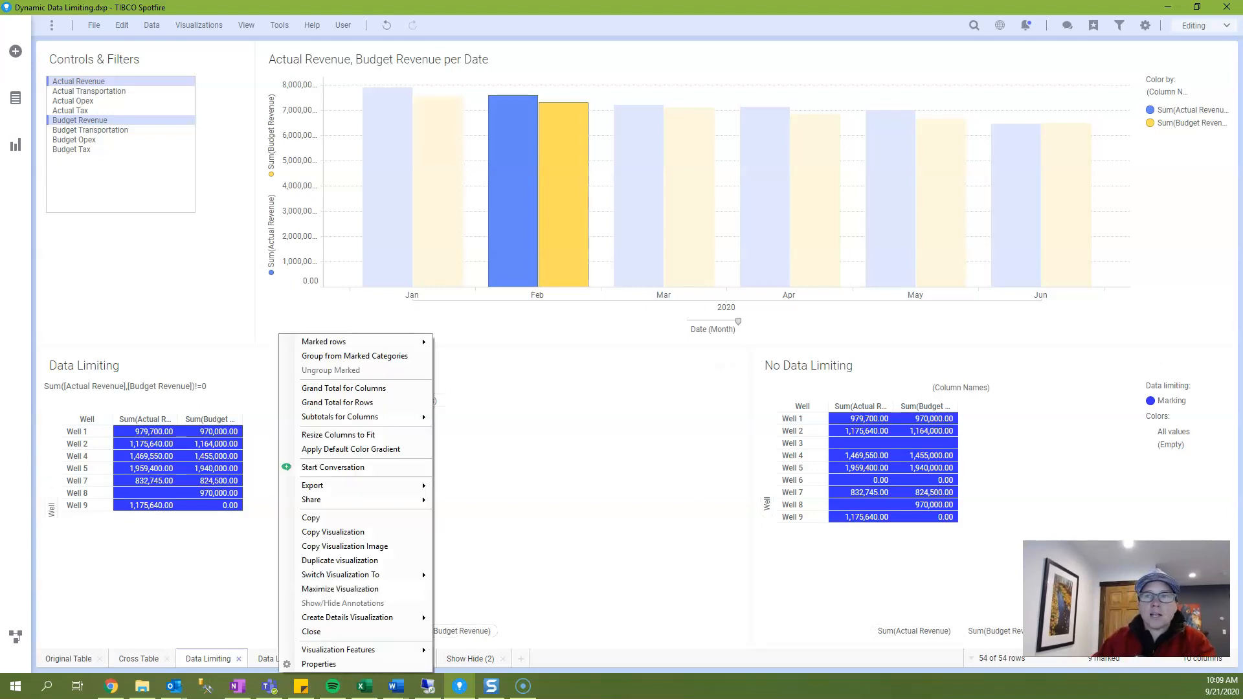
# Step: Open the Data Limiting table's Data properties and inspect its Limit data using expression
pyautogui.click(319, 664)
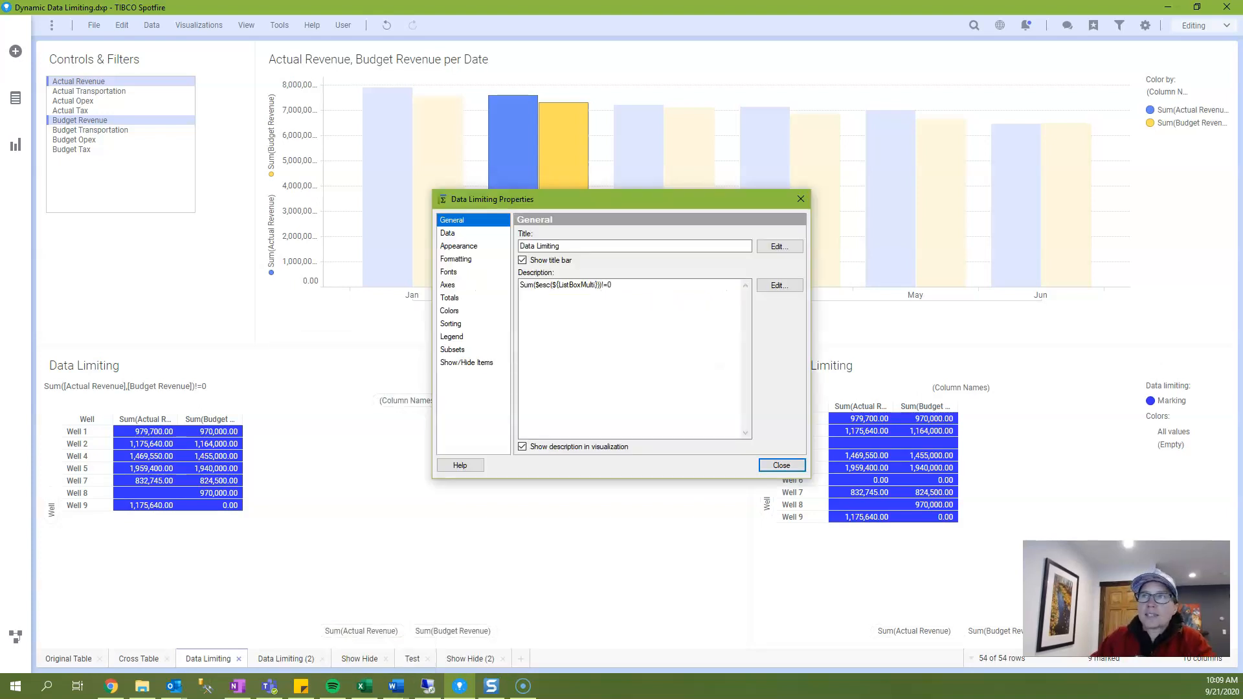
pyautogui.click(448, 233)
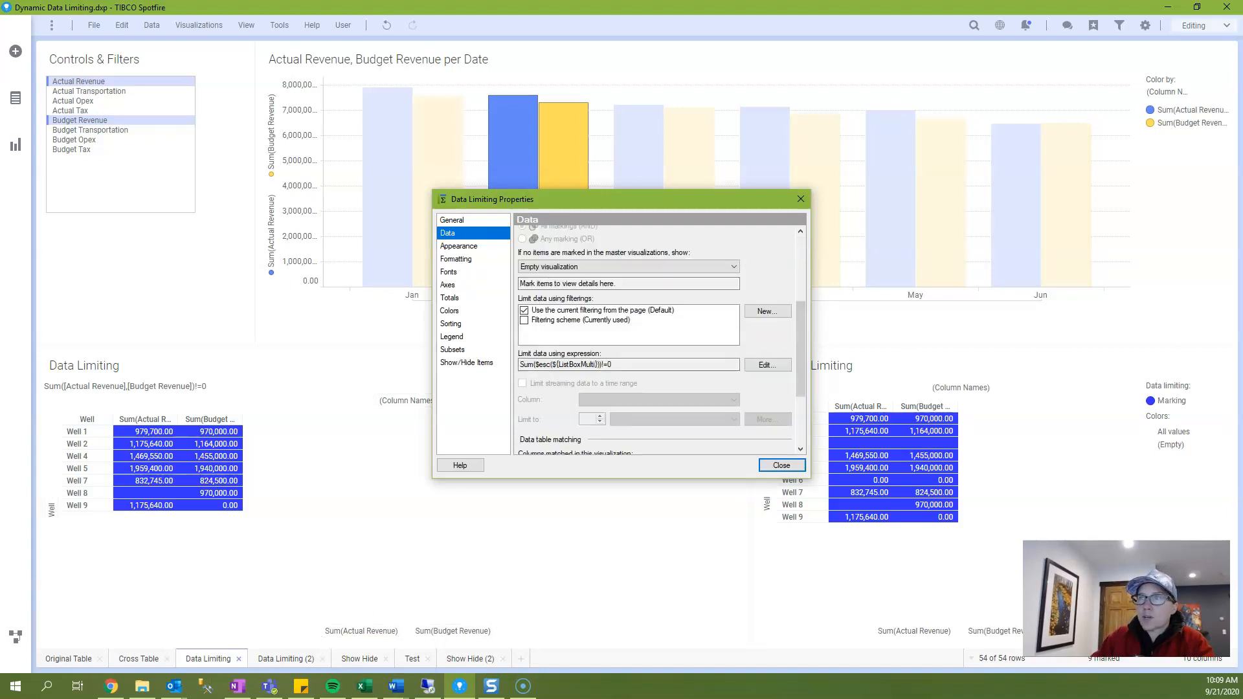
pyautogui.click(766, 364)
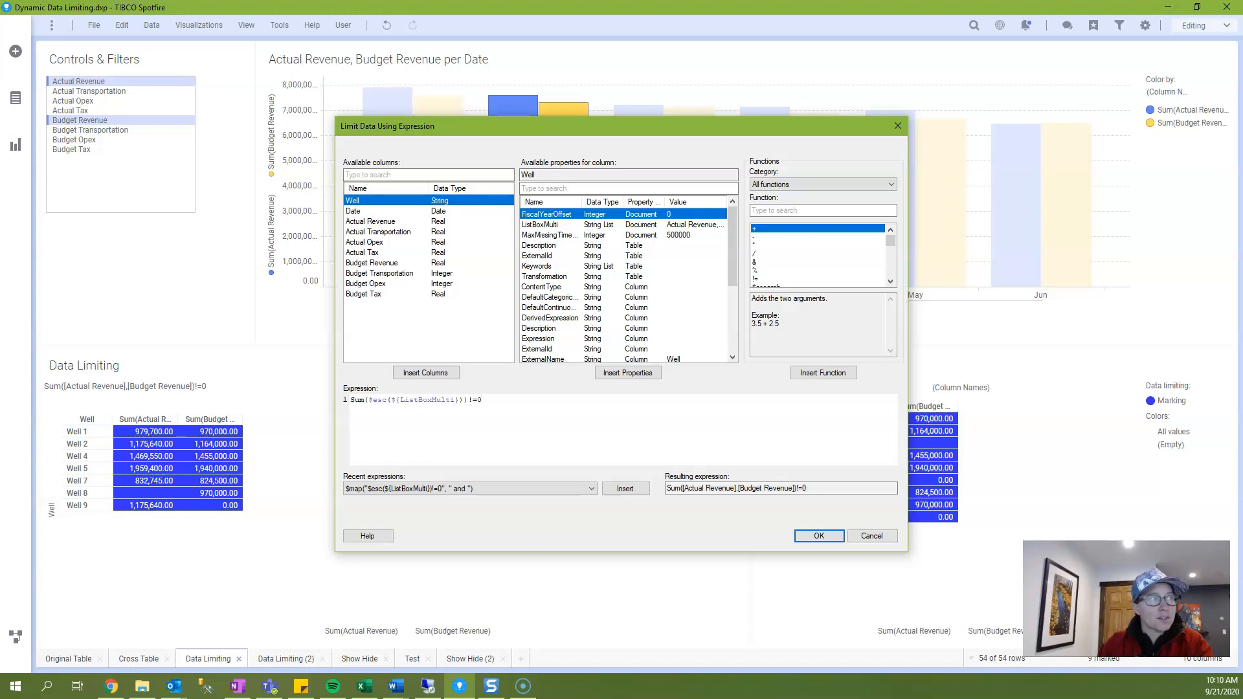
pyautogui.click(480, 400)
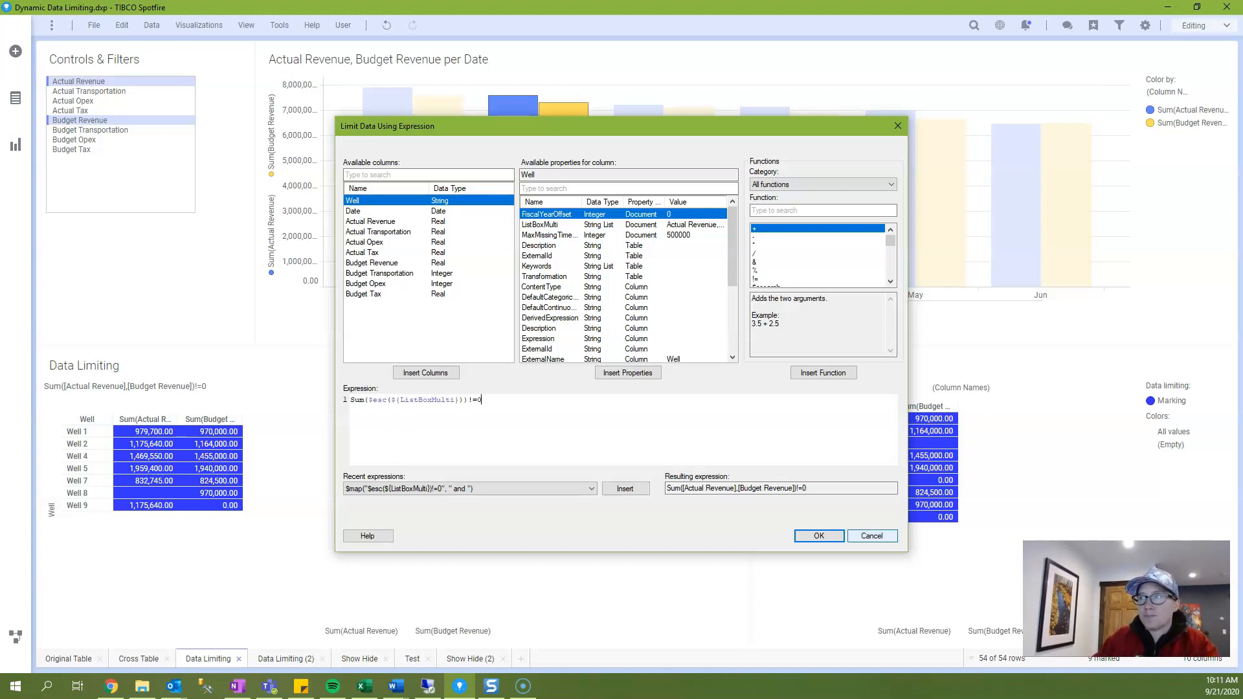
# Step: Cancel the Limit Data Using Expression dialog without changes
pyautogui.click(818, 536)
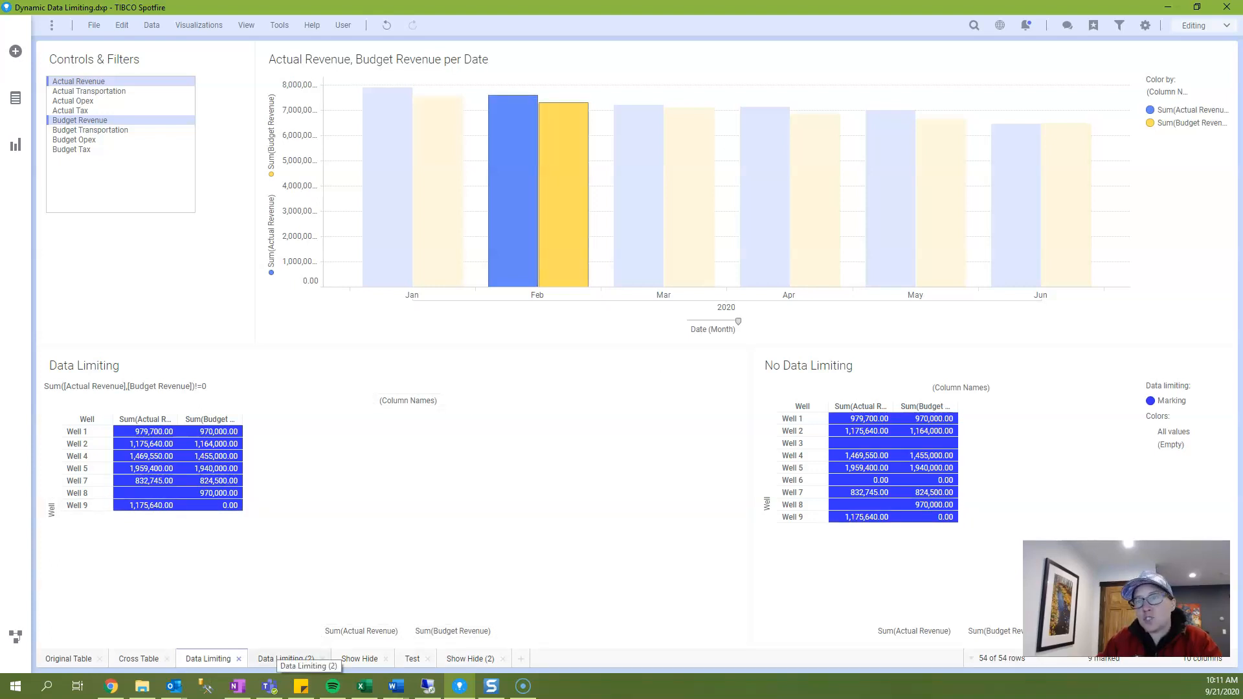
# Step: Review and cancel the Data Limiting (2) limiting expression, then go to Show Hide
pyautogui.click(286, 660)
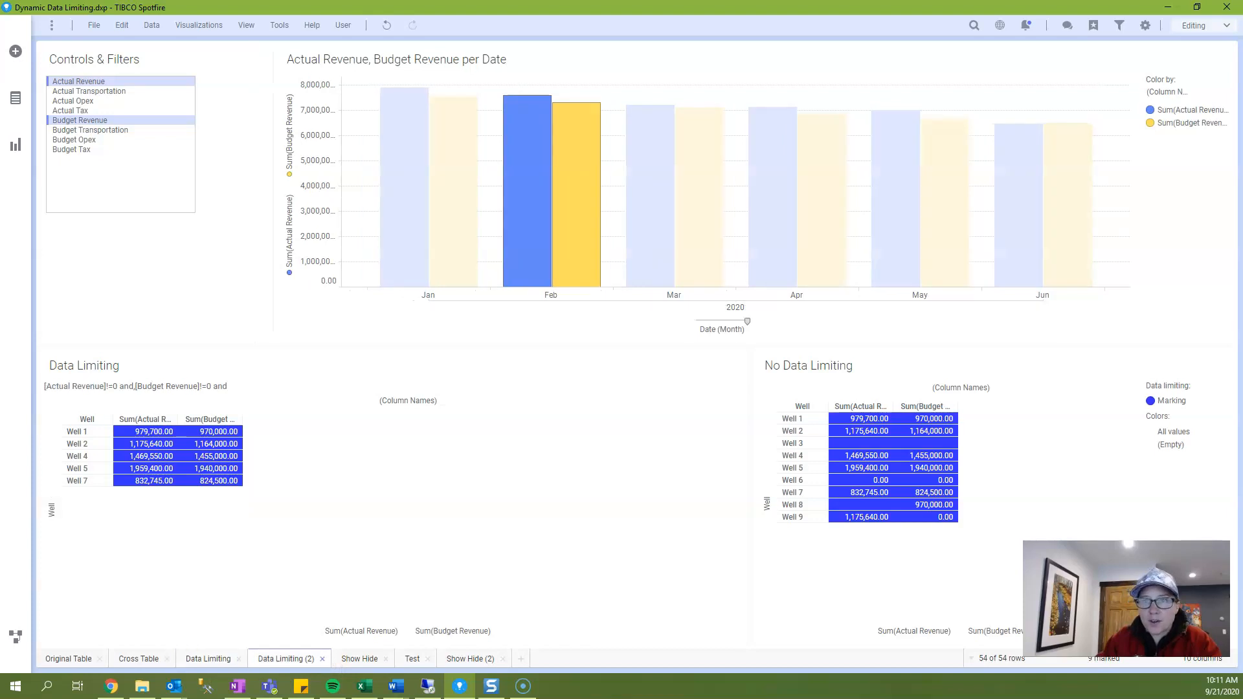
pyautogui.rightClick(159, 455)
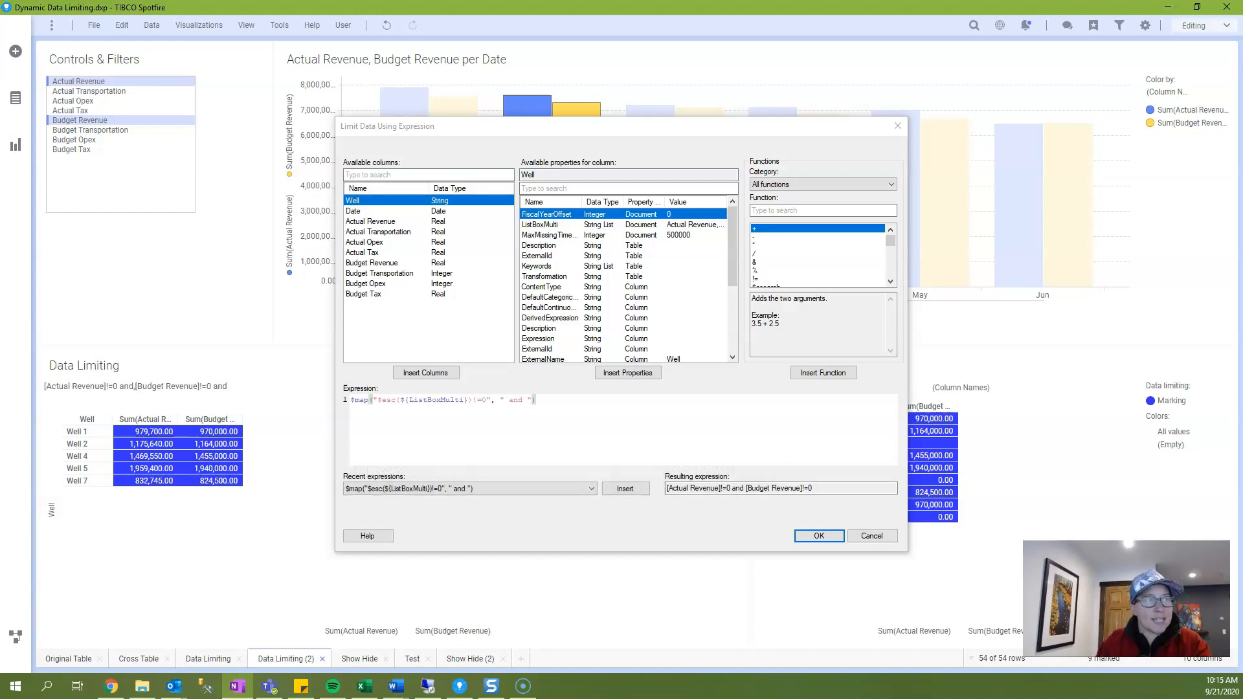
pyautogui.click(818, 536)
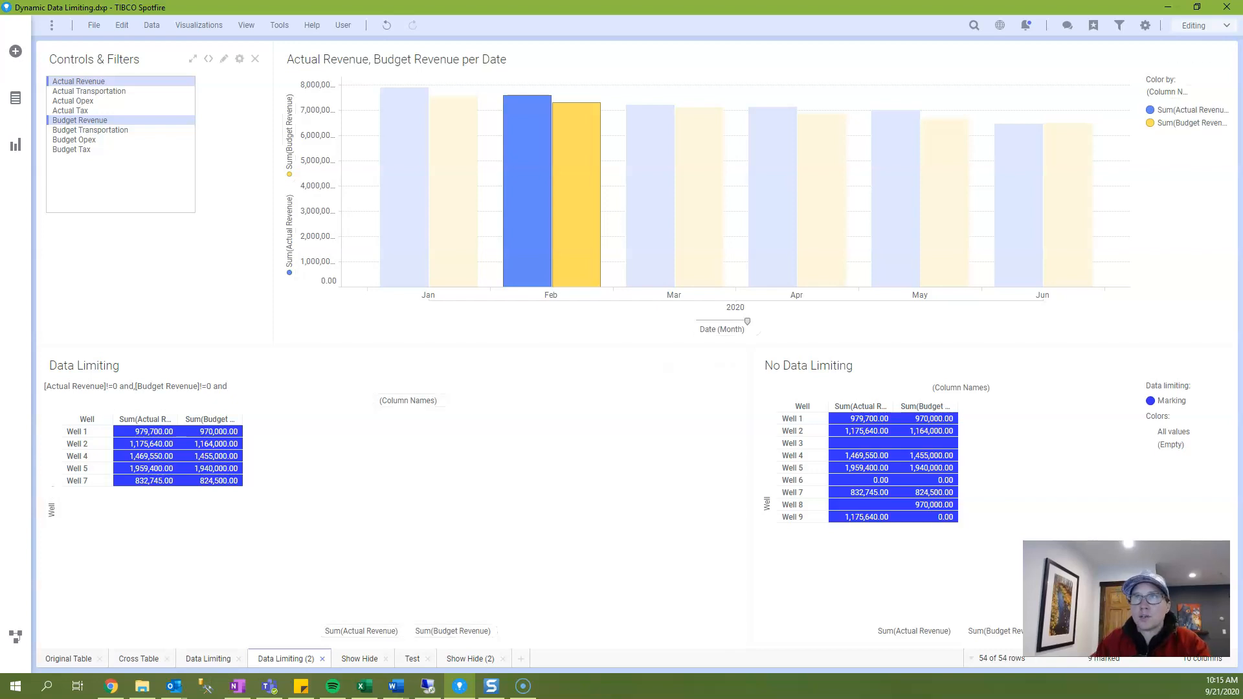
pyautogui.click(358, 658)
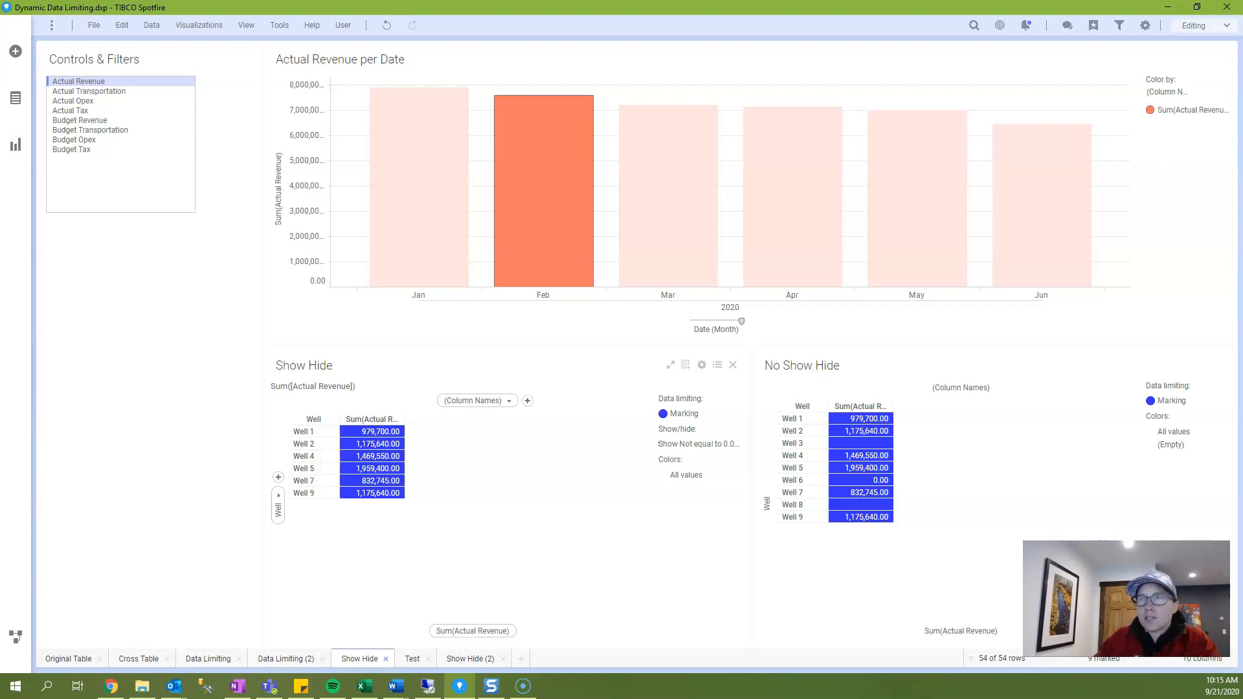
# Step: Inspect the Show Hide table's Show/Hide Items rule as a custom expression
pyautogui.click(701, 364)
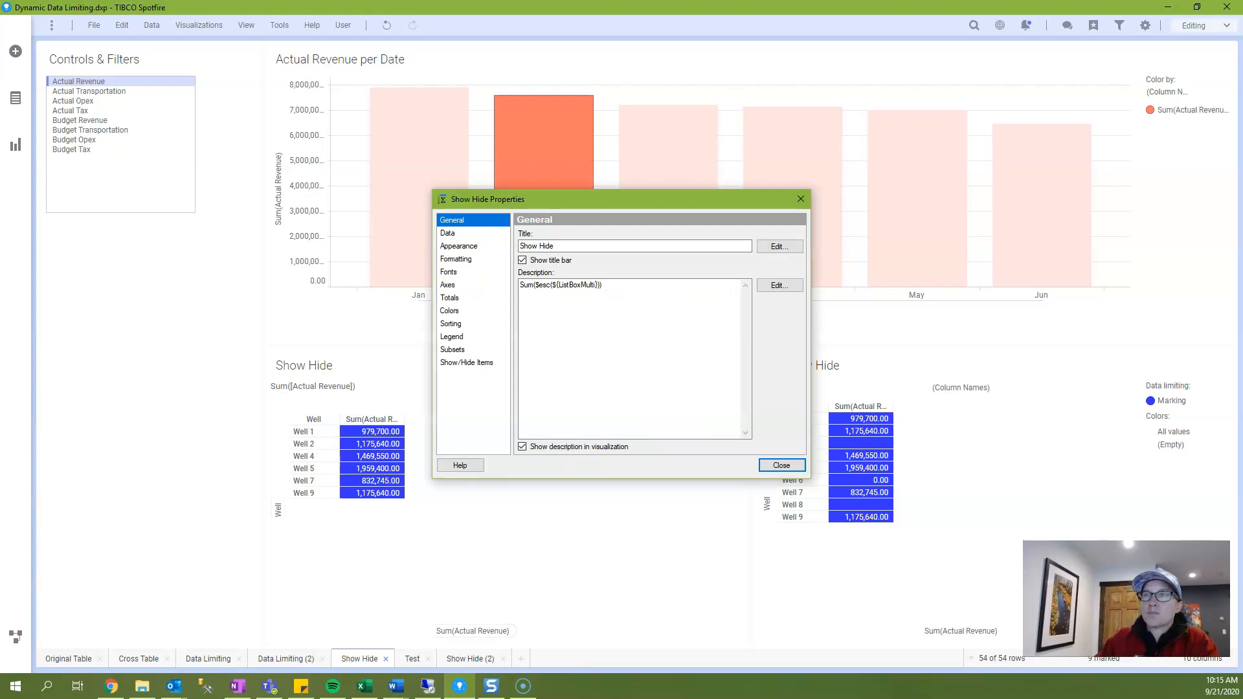
pyautogui.click(466, 363)
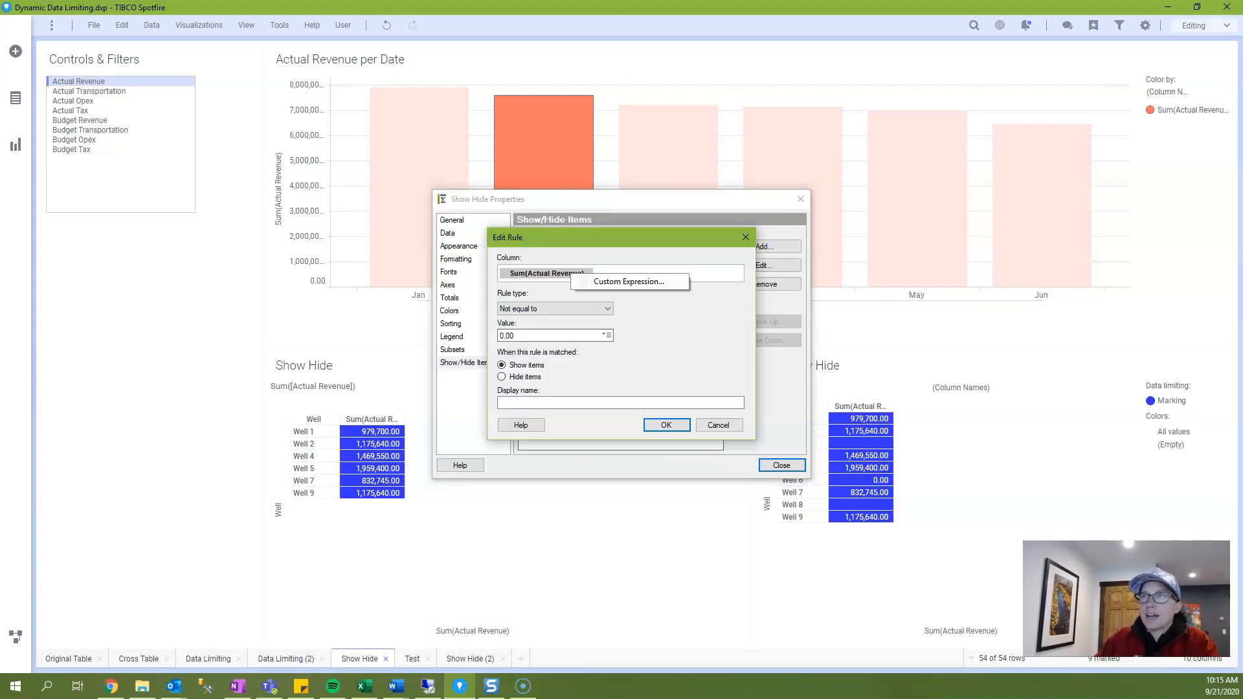
pyautogui.click(628, 282)
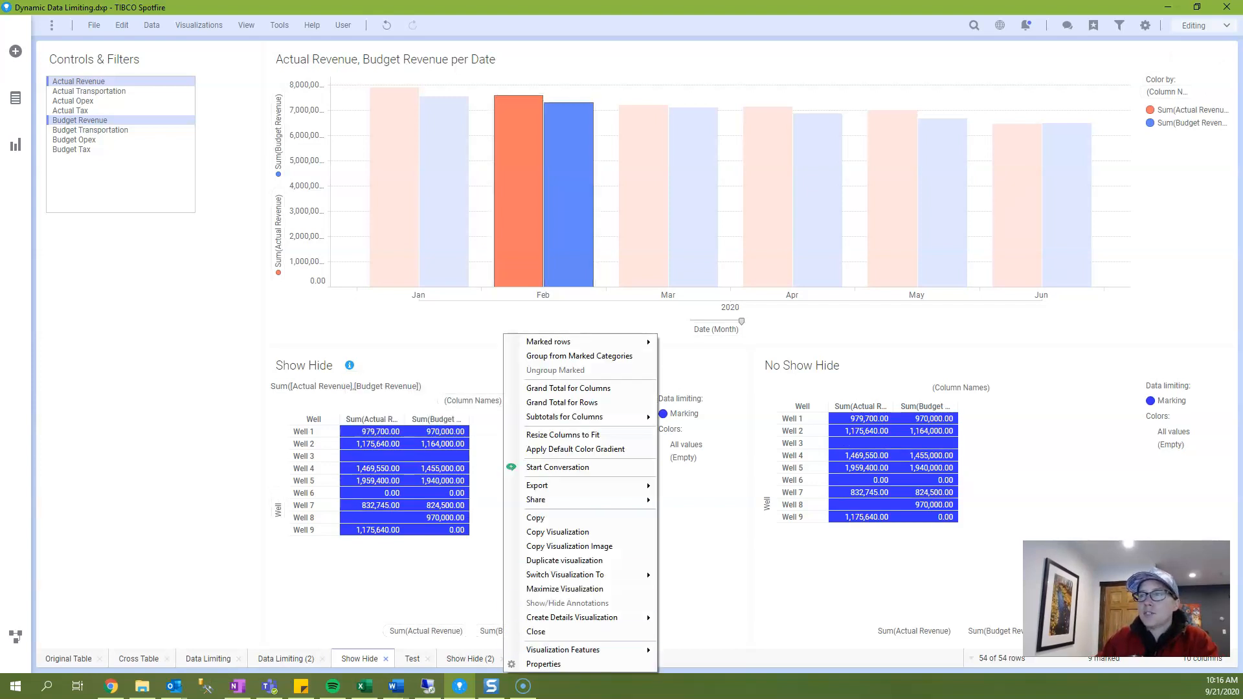
# Step: Check the Show Hide table's Not equal to 0.00 rule and close Properties
pyautogui.click(544, 664)
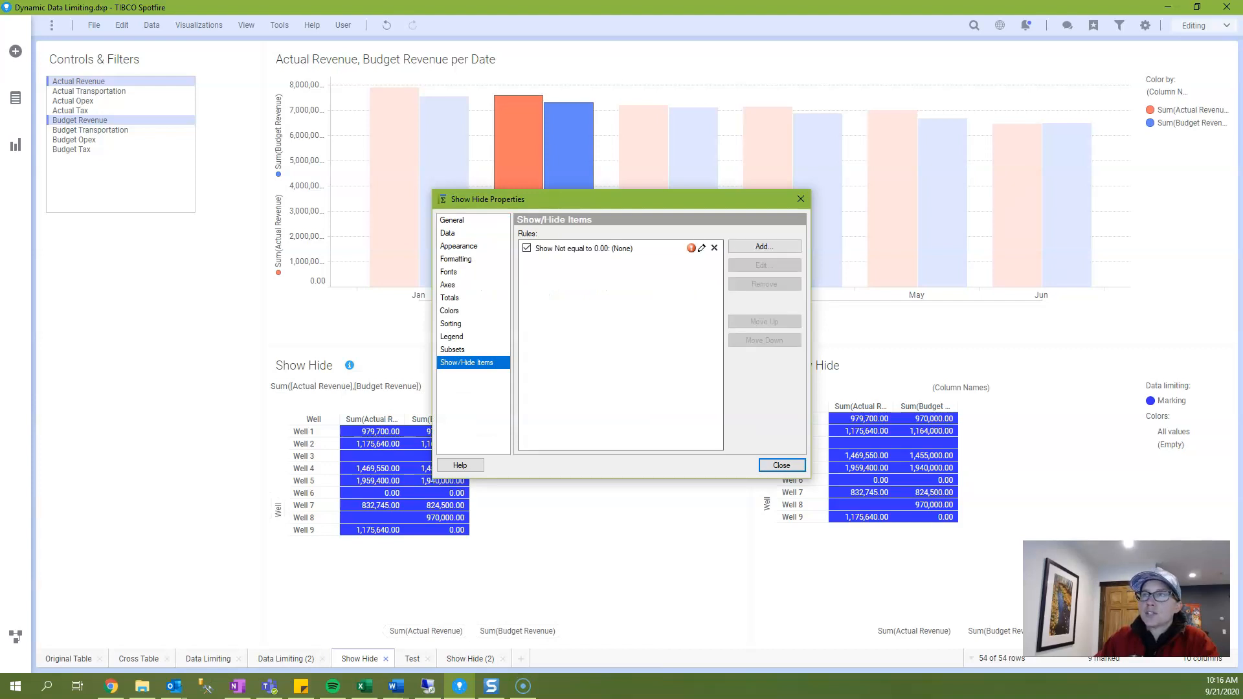
pyautogui.click(583, 248)
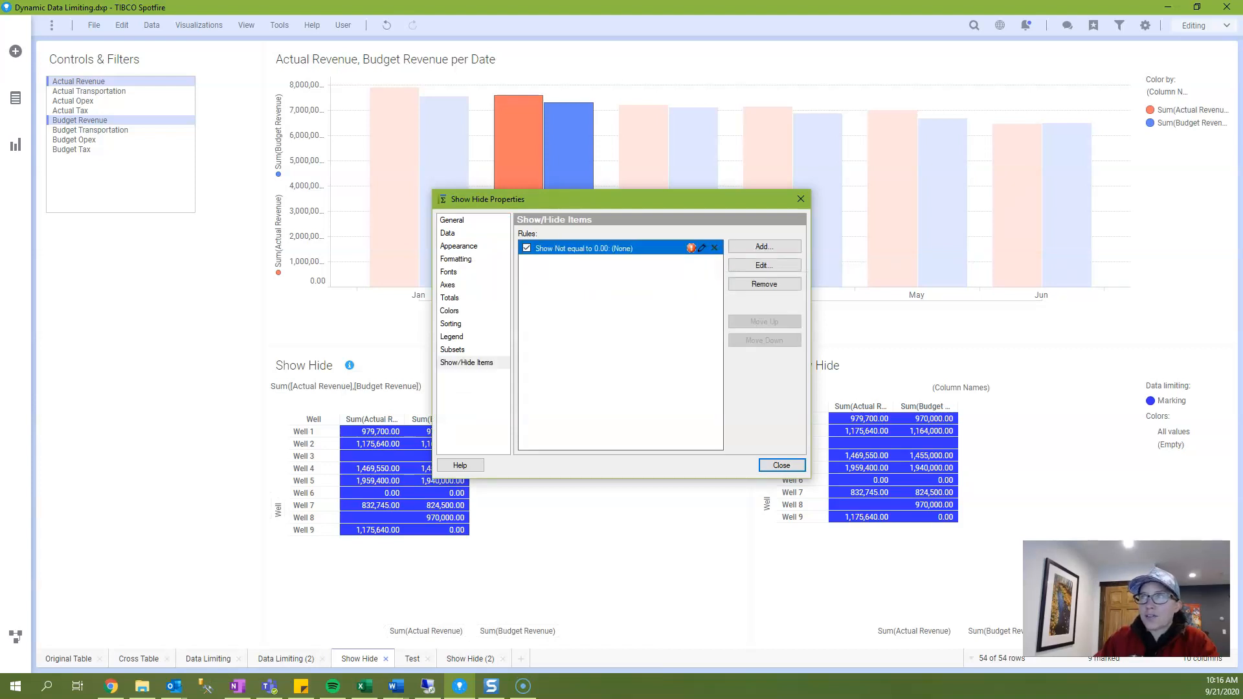
pyautogui.click(781, 466)
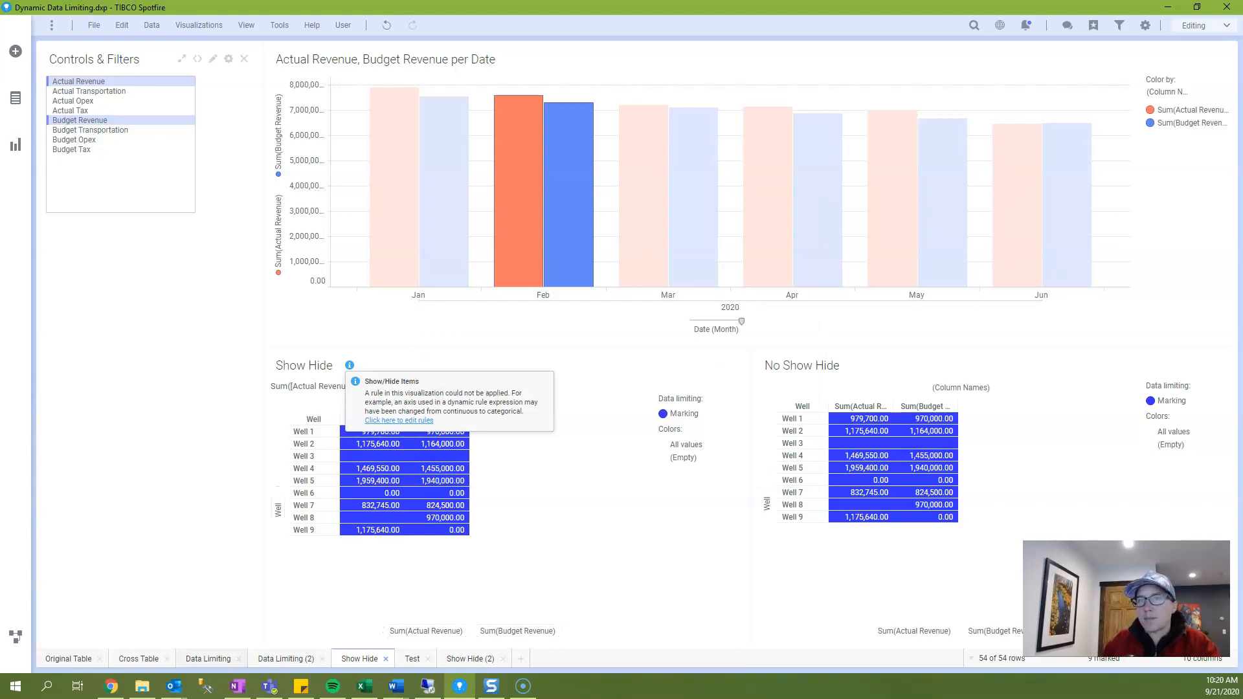
# Step: On the Data Limiting page, view the table's limiting expression in Data properties
pyautogui.click(208, 659)
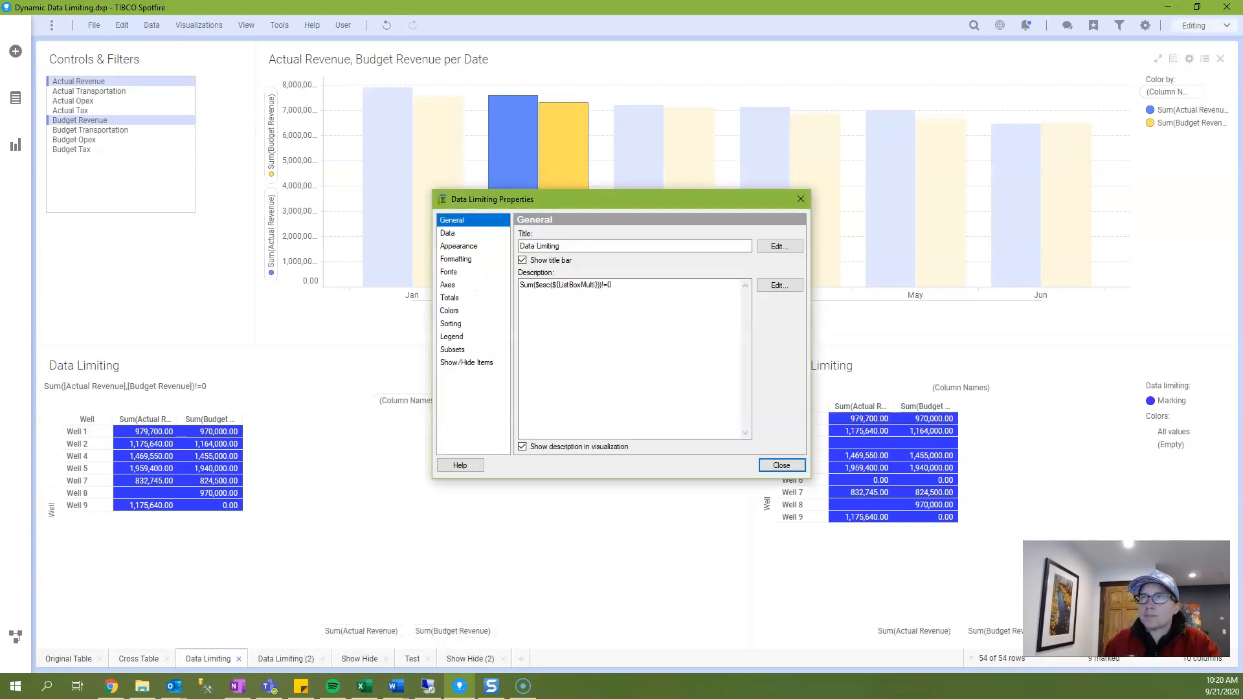
pyautogui.click(448, 233)
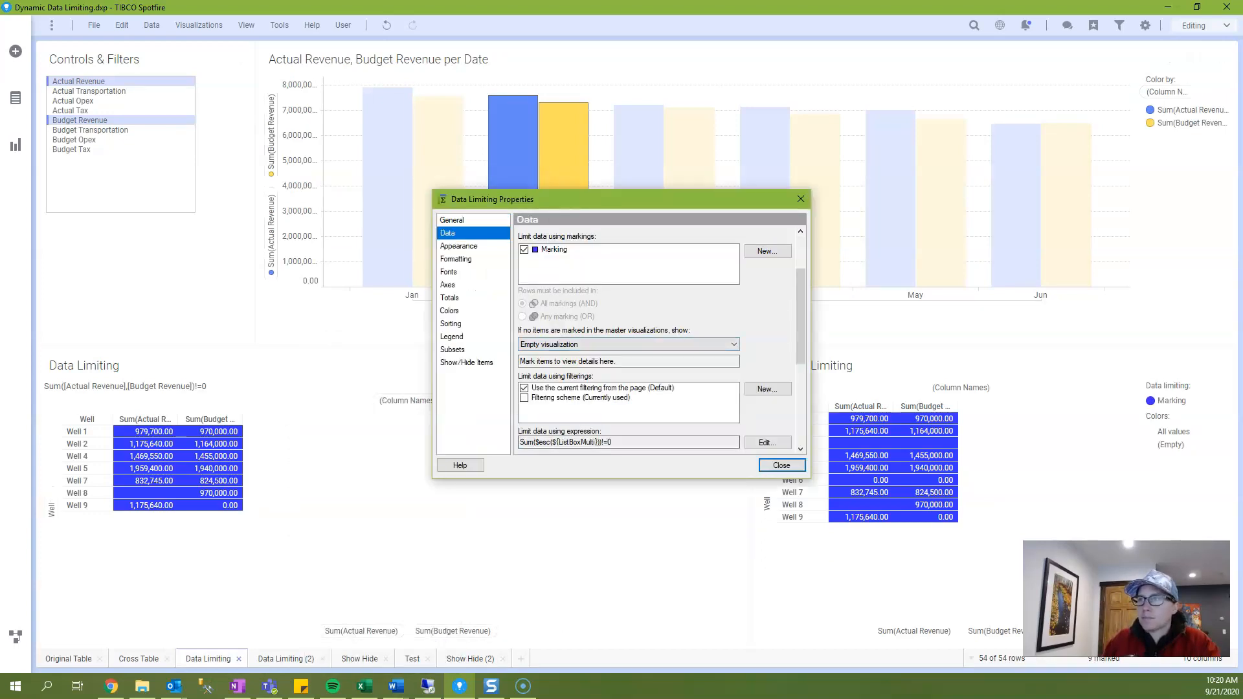
pyautogui.rightClick(627, 442)
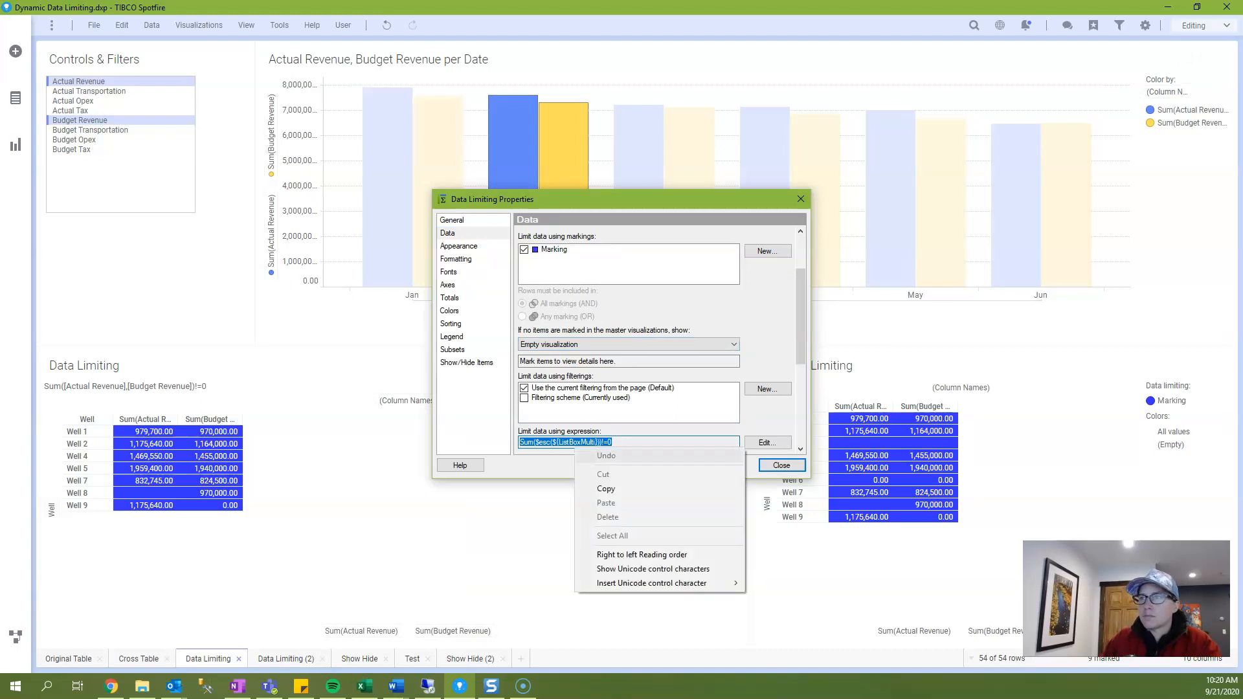
# Step: Paste the copied summed-revenue limiting expression as the Show Hide rule's custom column
pyautogui.click(780, 465)
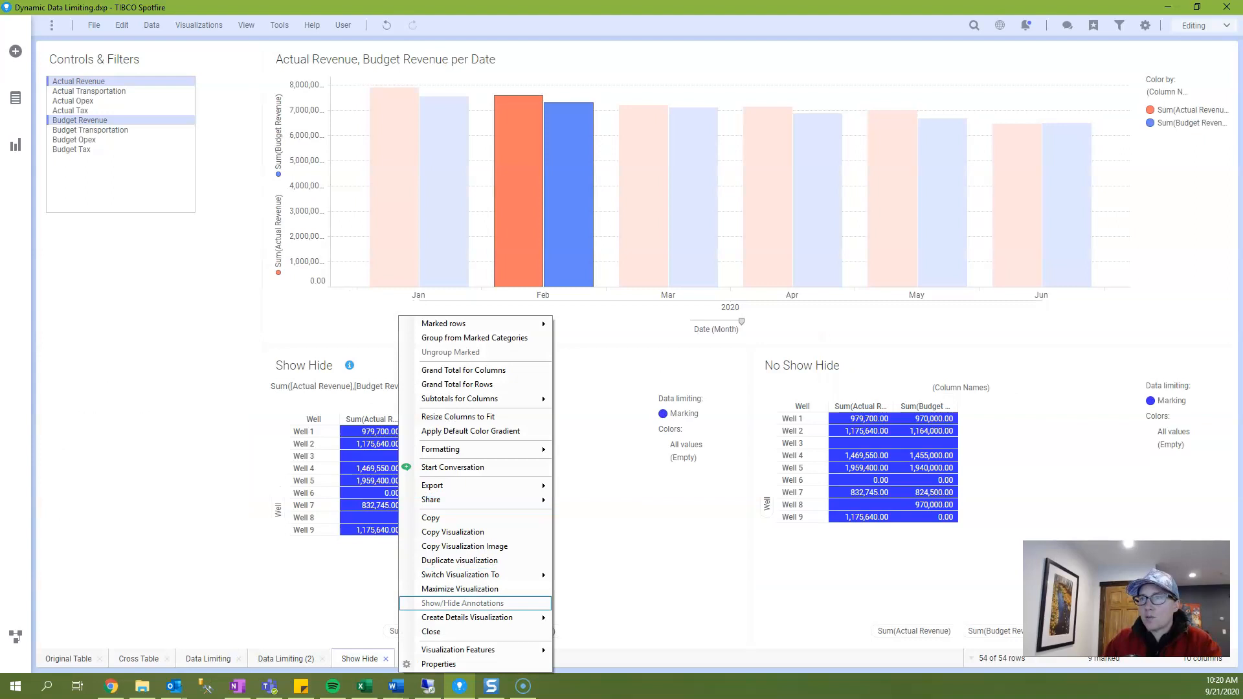
pyautogui.click(438, 664)
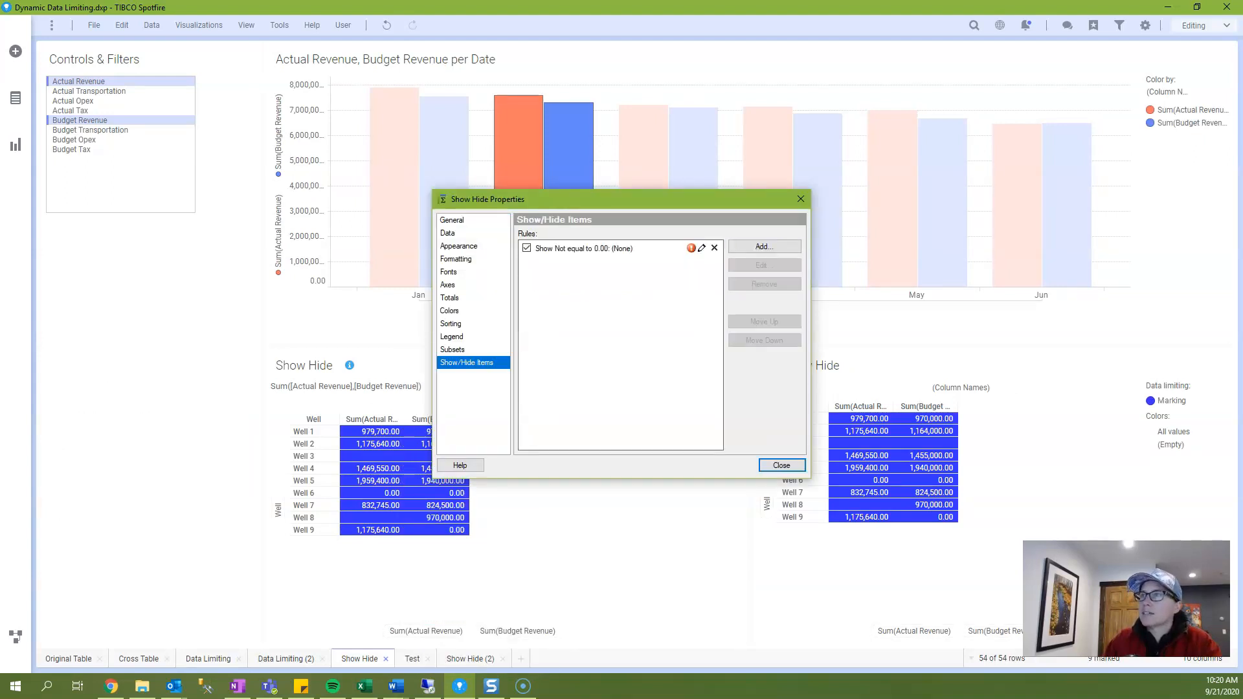
pyautogui.click(701, 248)
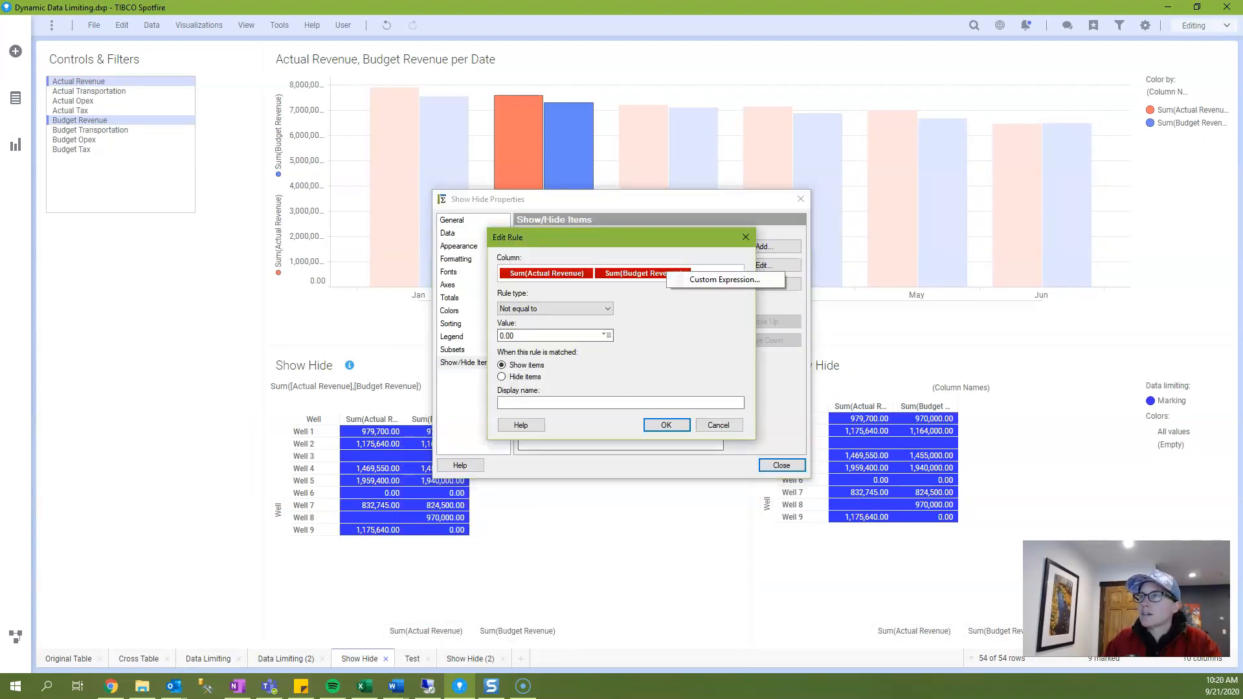
pyautogui.click(723, 279)
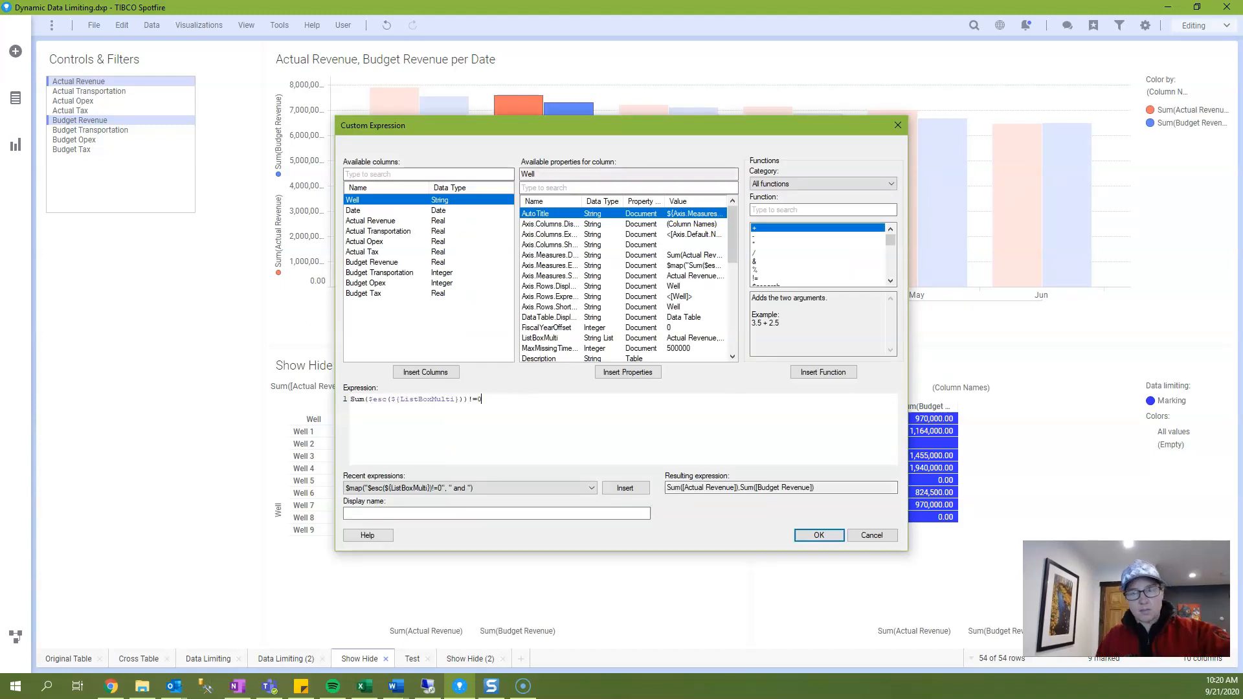
pyautogui.click(818, 536)
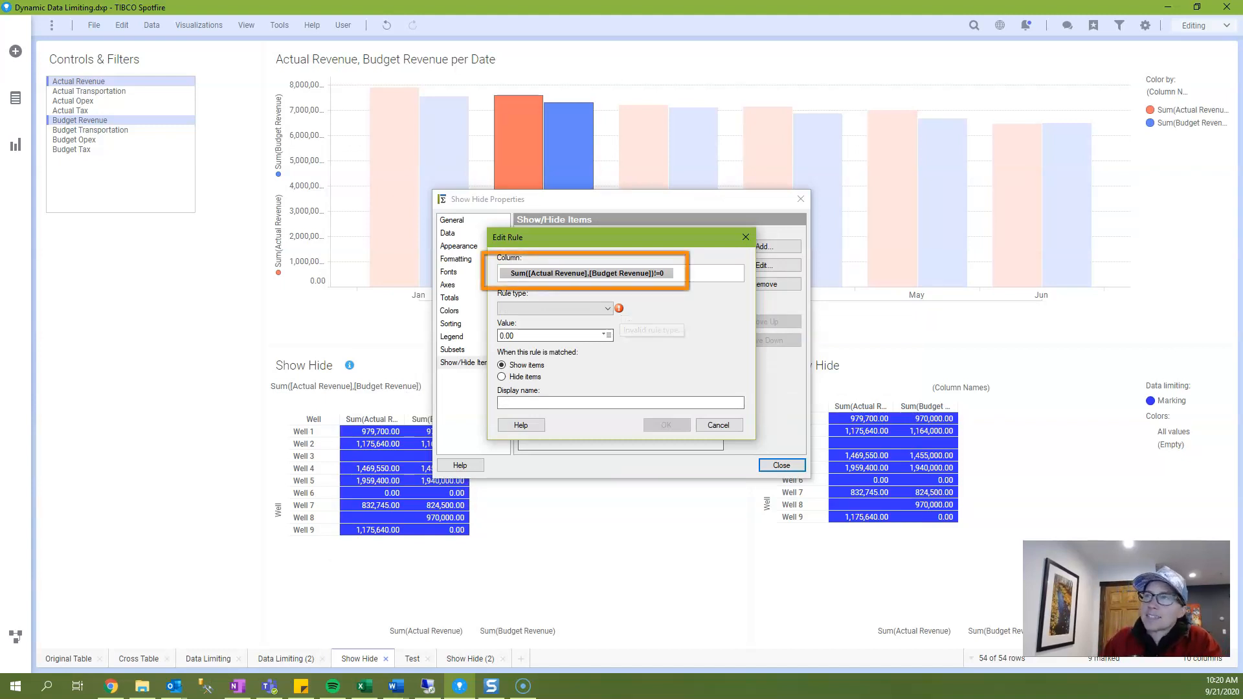
pyautogui.moveTo(584, 273)
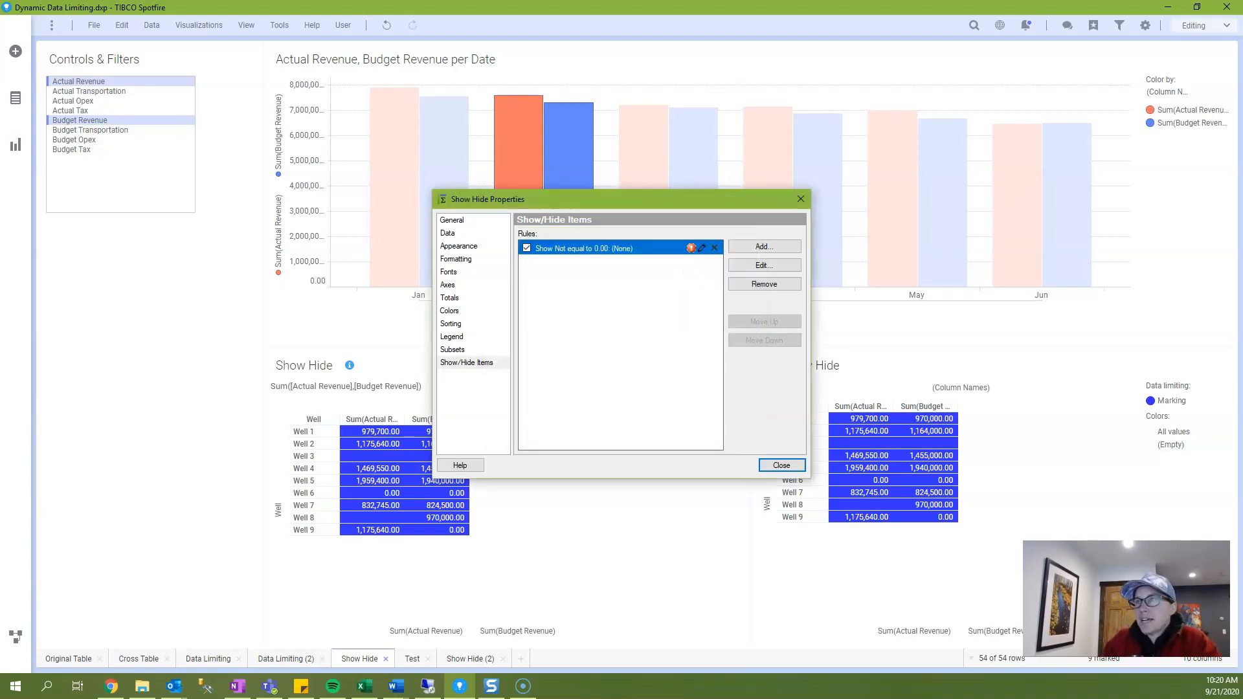
# Step: Review the Data Limiting (2) table's limiting expression in its Data properties
pyautogui.click(781, 465)
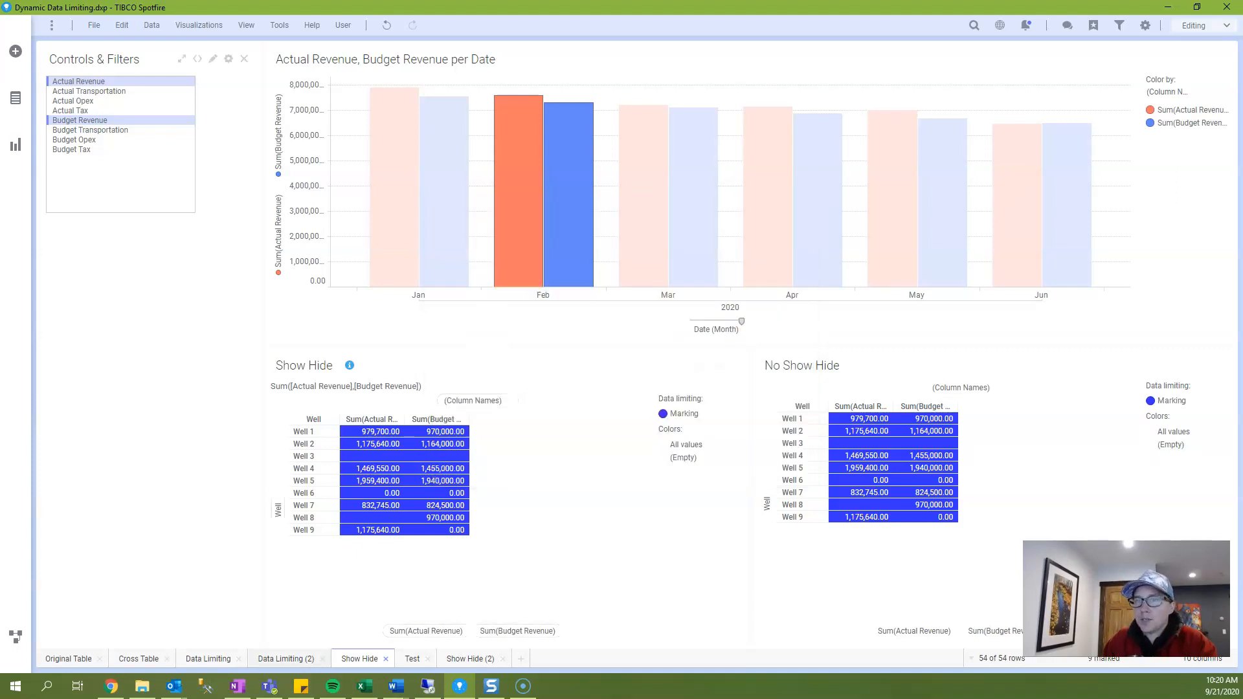
pyautogui.click(282, 659)
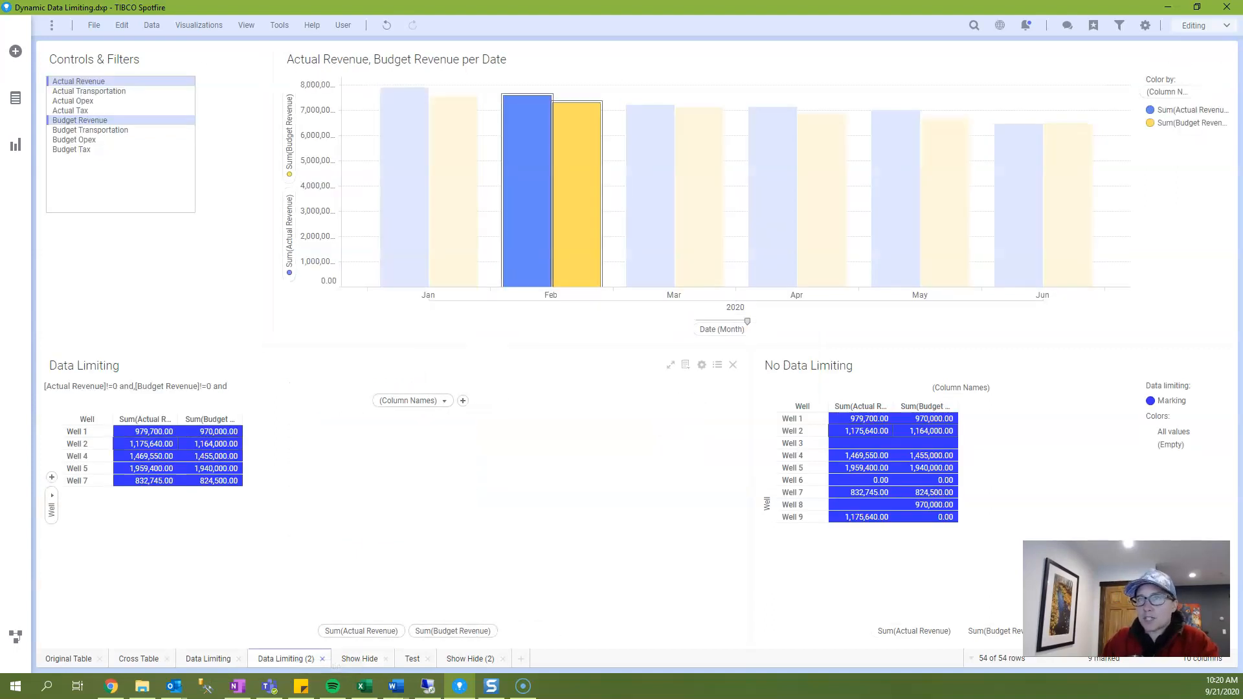
pyautogui.click(701, 365)
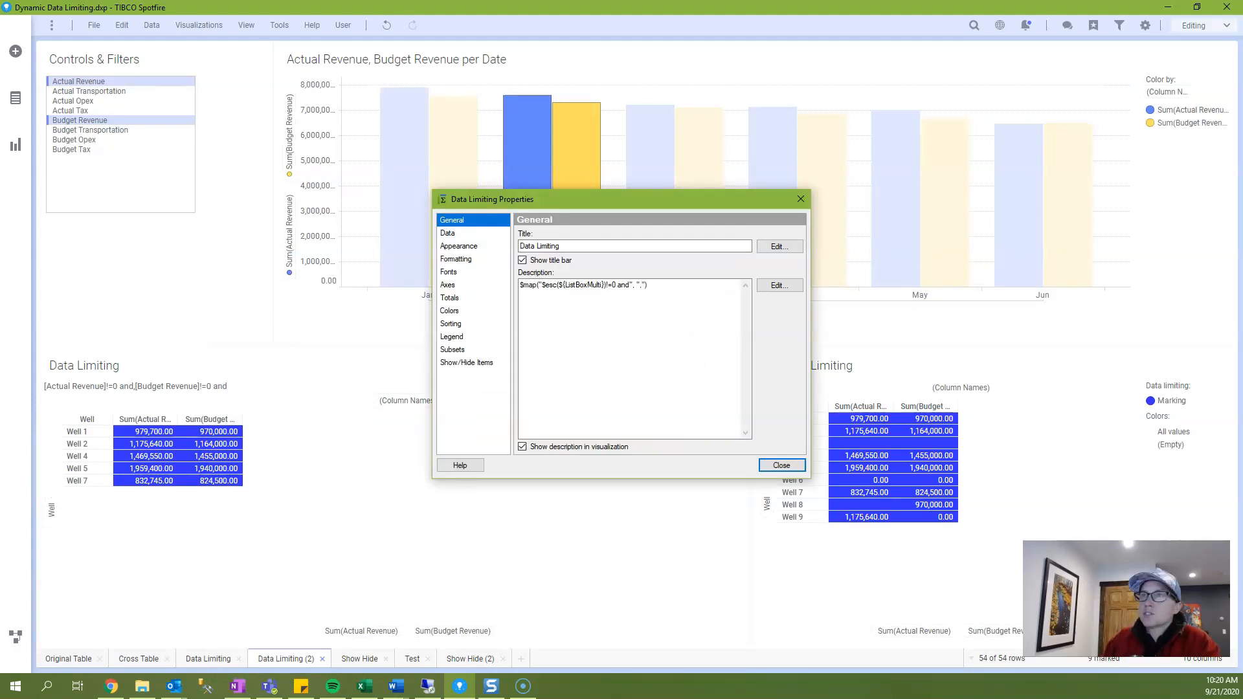
pyautogui.click(447, 233)
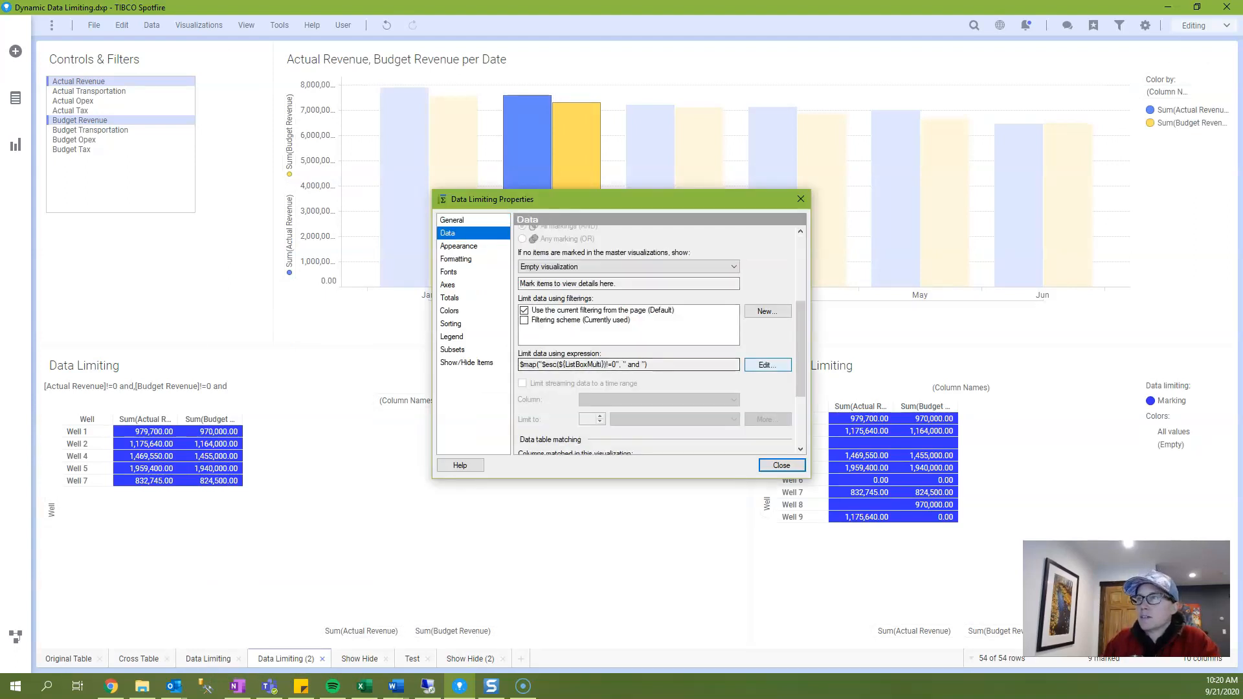
pyautogui.click(766, 365)
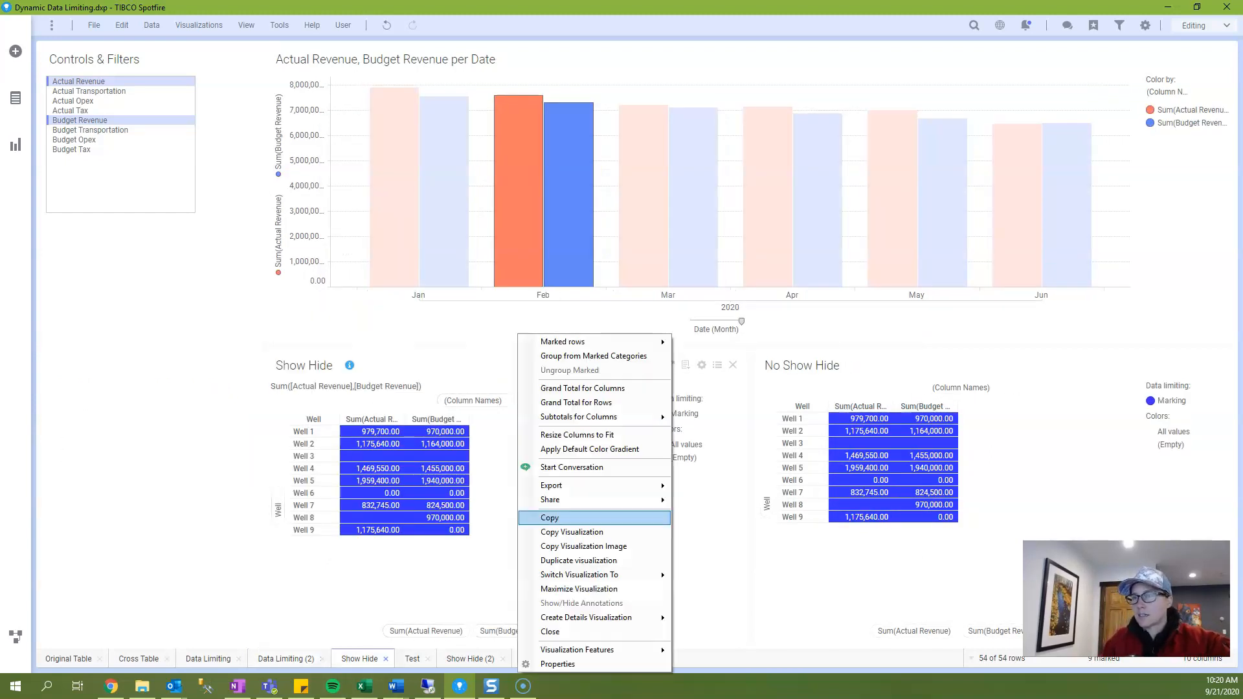
# Step: Check the Show Hide table rule's custom column expression and close it
pyautogui.click(557, 664)
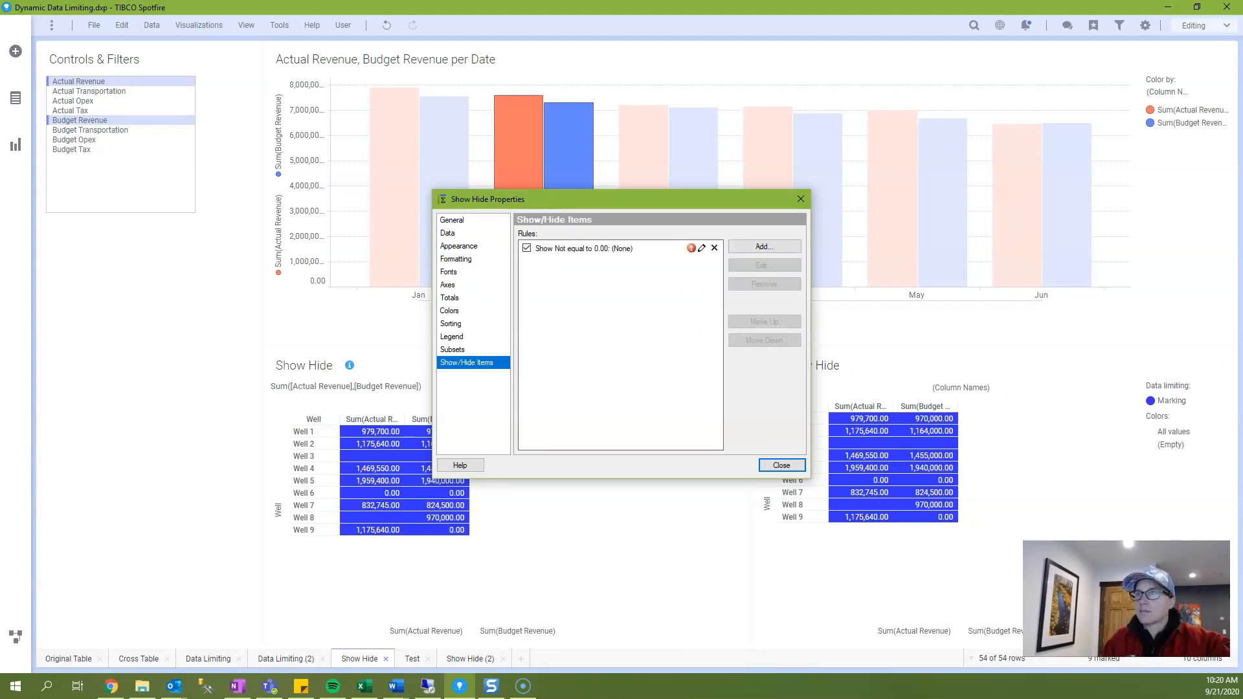
pyautogui.click(701, 248)
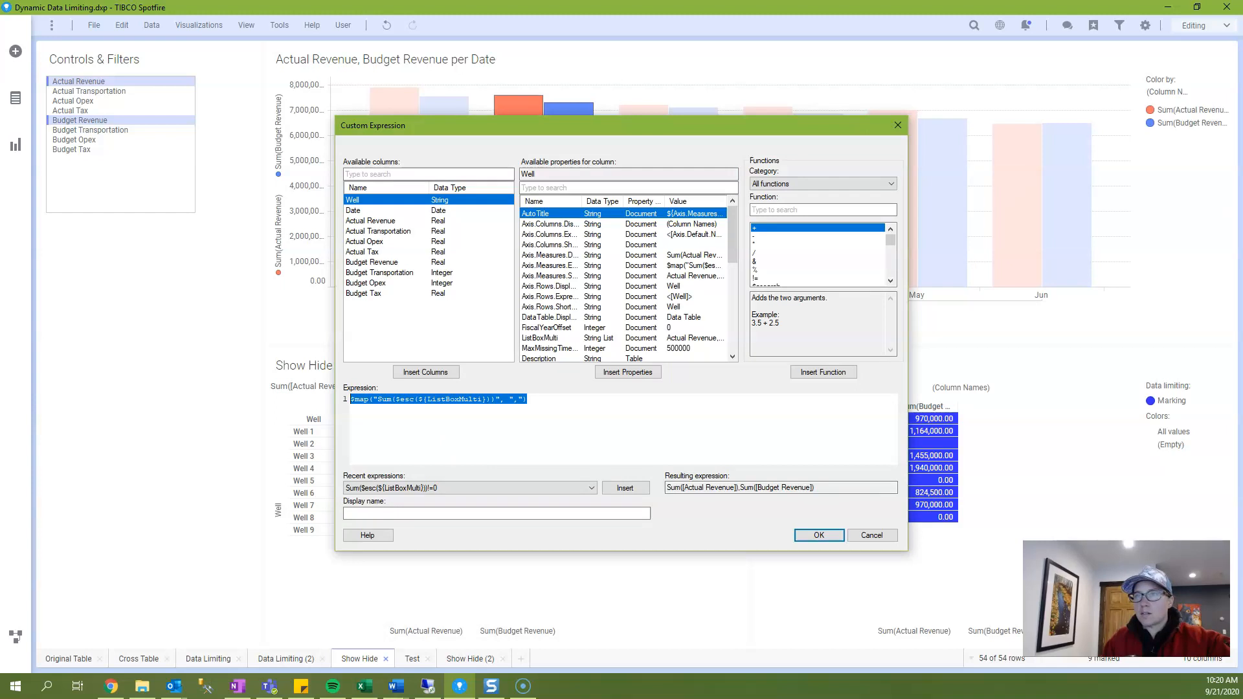
pyautogui.click(819, 535)
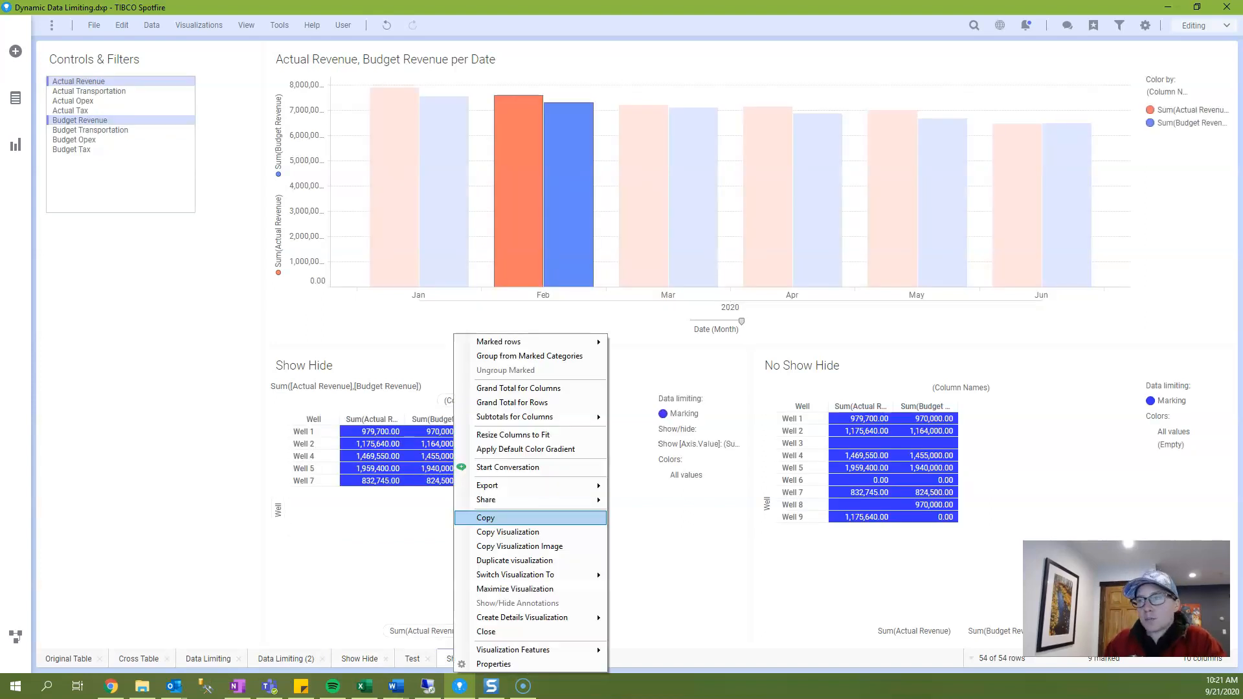
# Step: Inspect the Show Hide (2) Boolean rule's $map column and [Axis.Value] value expressions
pyautogui.click(493, 664)
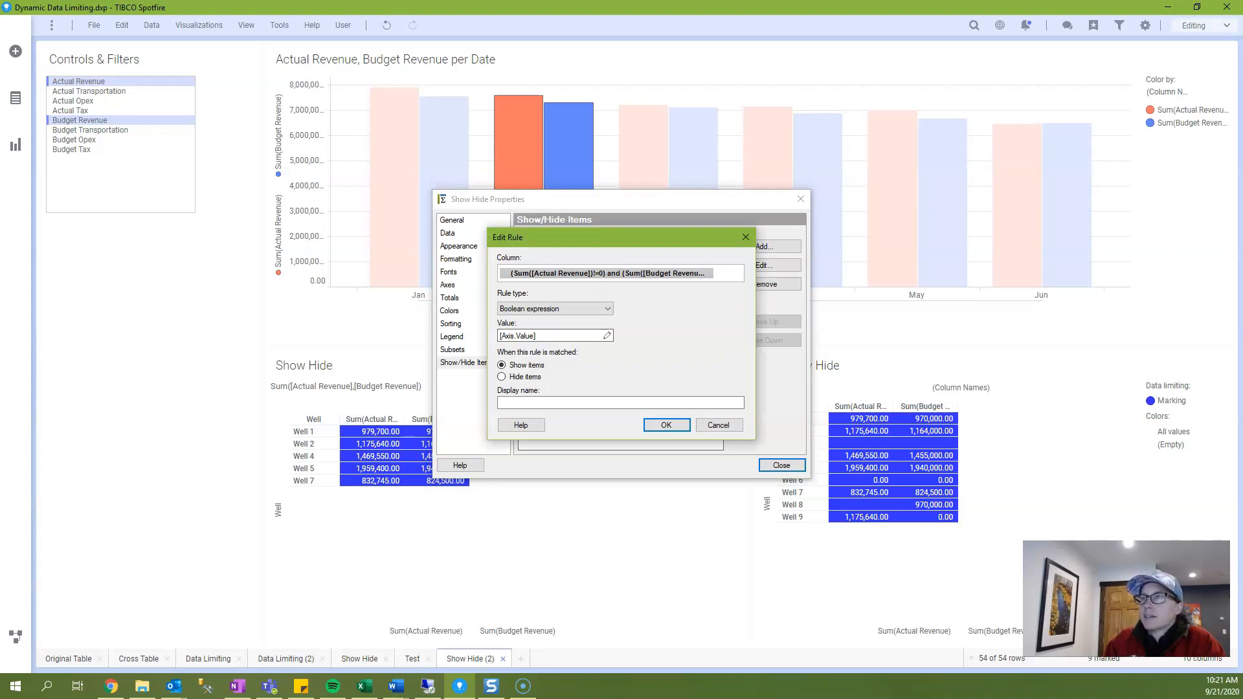
pyautogui.click(608, 335)
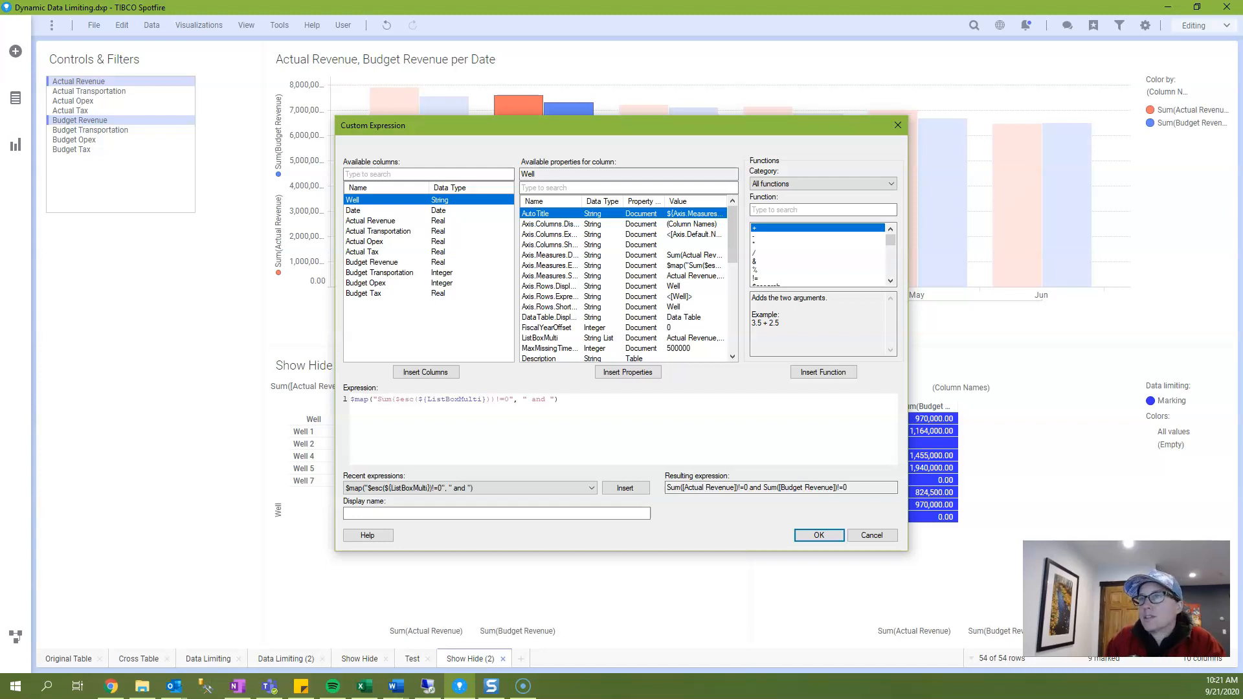
pyautogui.click(818, 535)
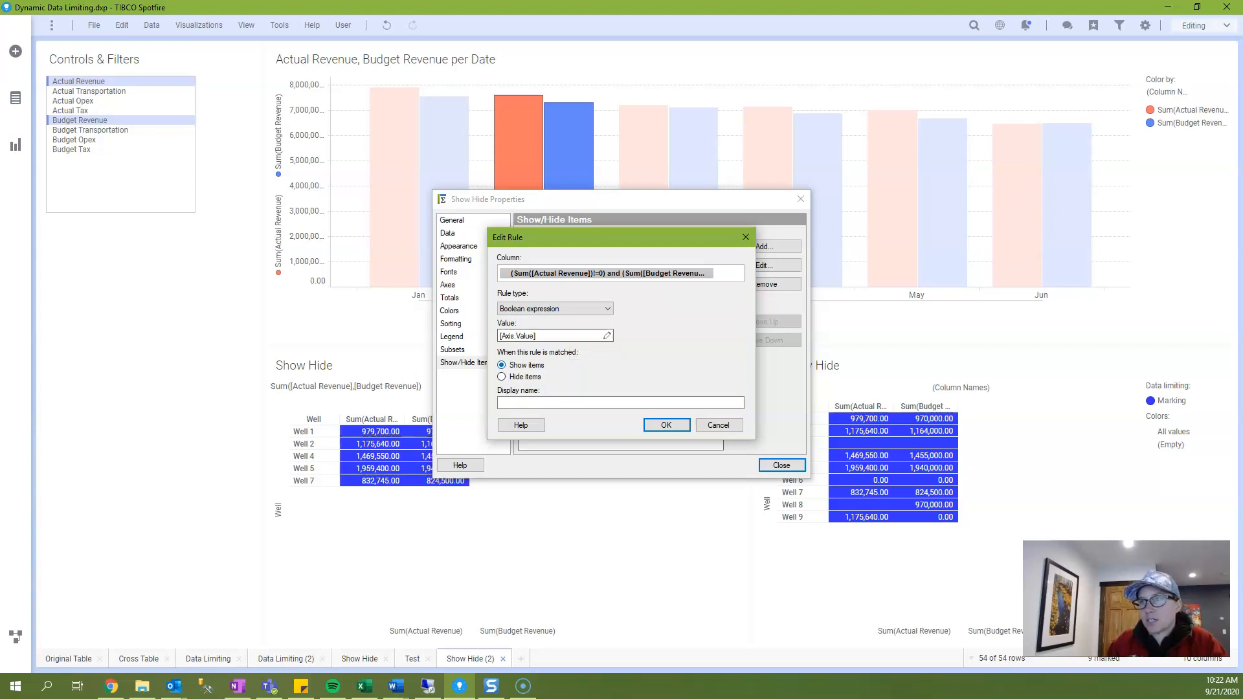
pyautogui.click(607, 335)
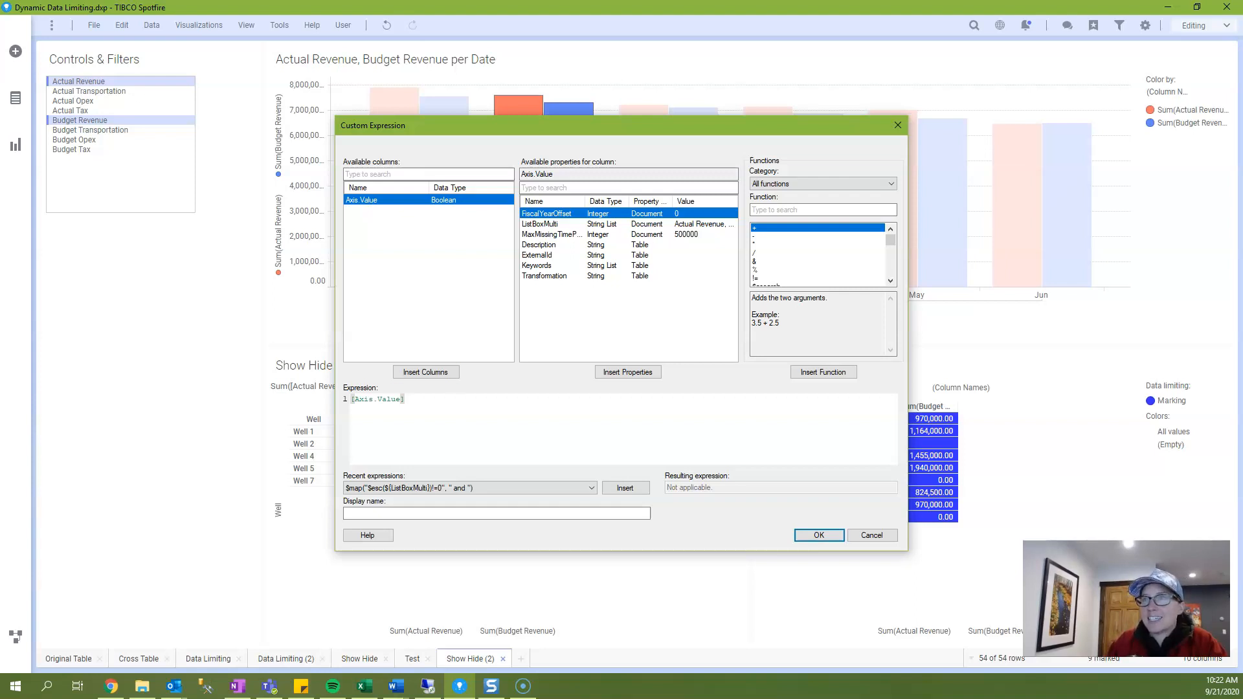
pyautogui.click(818, 536)
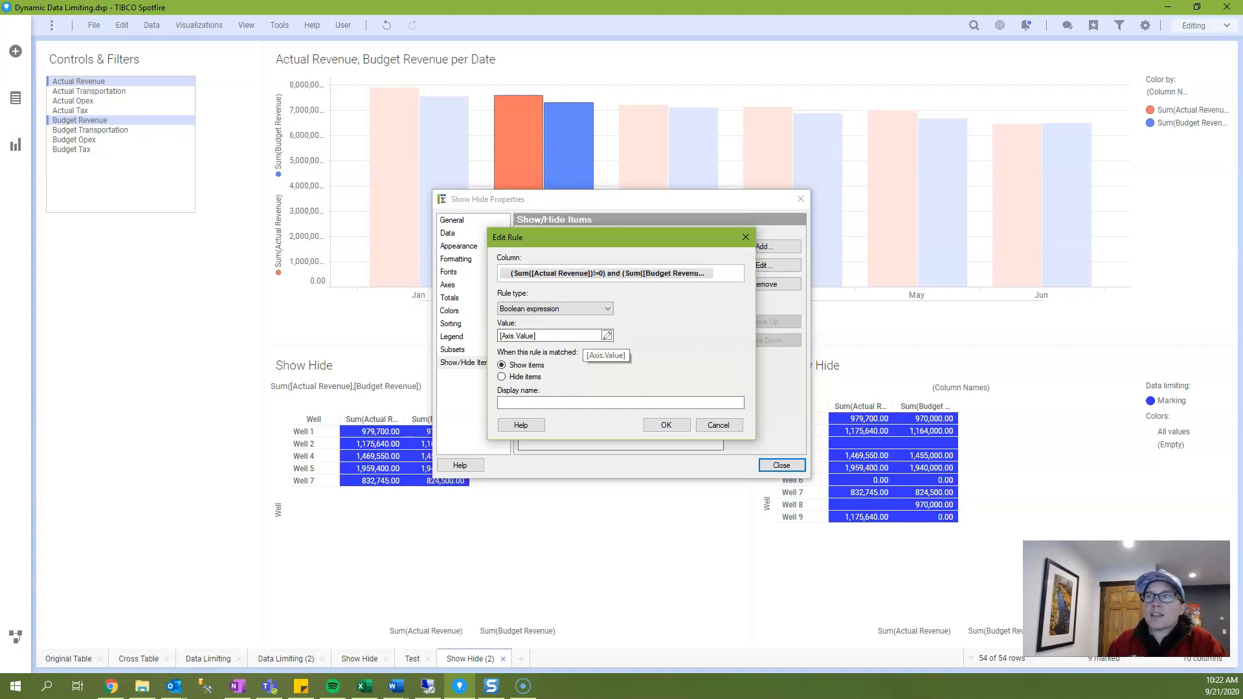
pyautogui.click(667, 425)
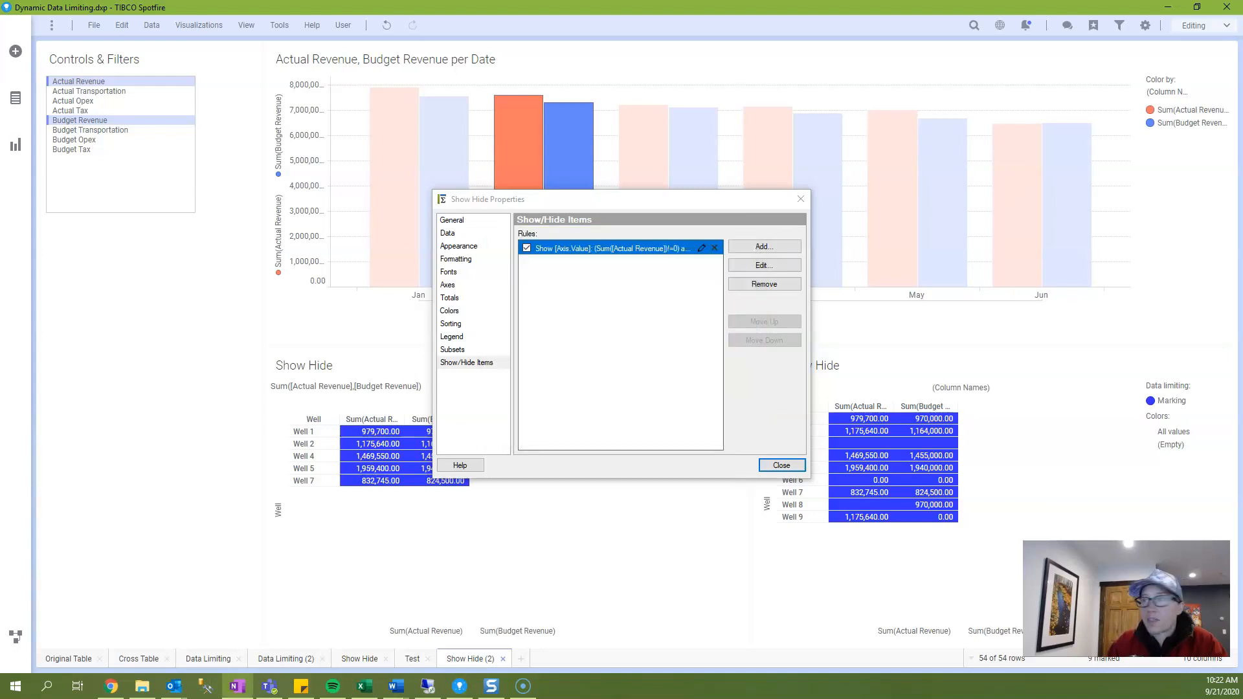
# Step: Close the Show Hide (2) properties to return to the Data Limiting (2) page
pyautogui.click(780, 466)
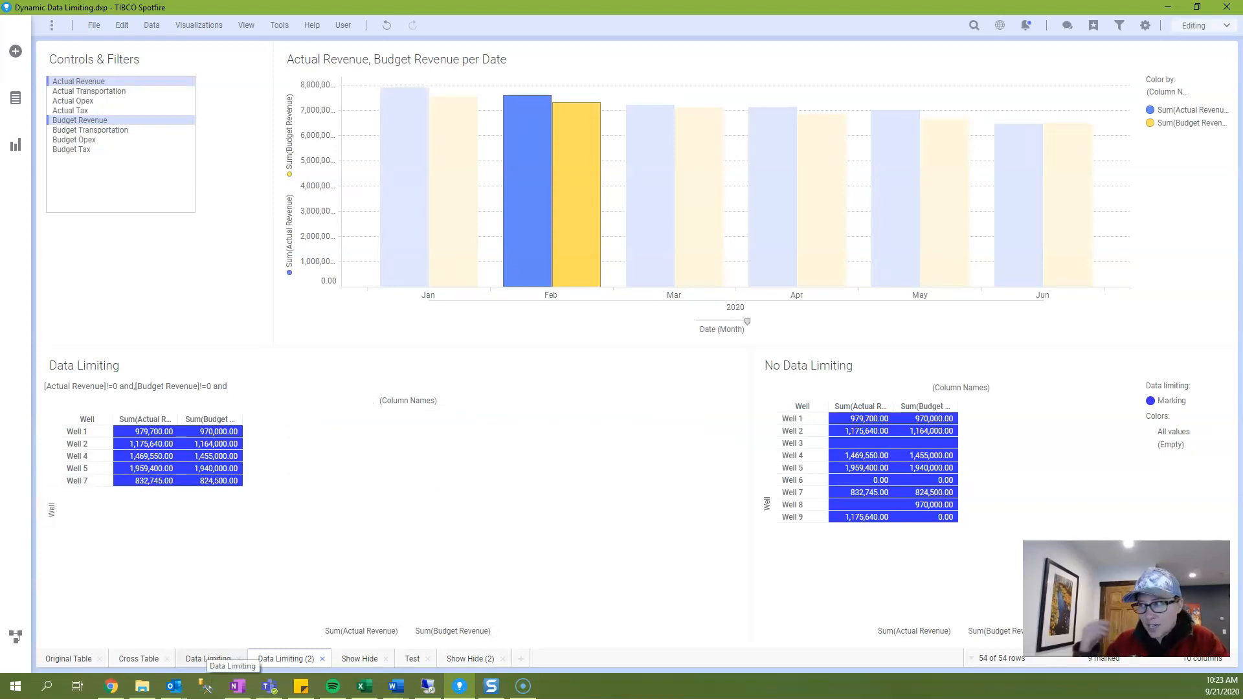
# Step: Review the Summary page comparing both solutions, then go back to the Show Hide page
pyautogui.click(495, 659)
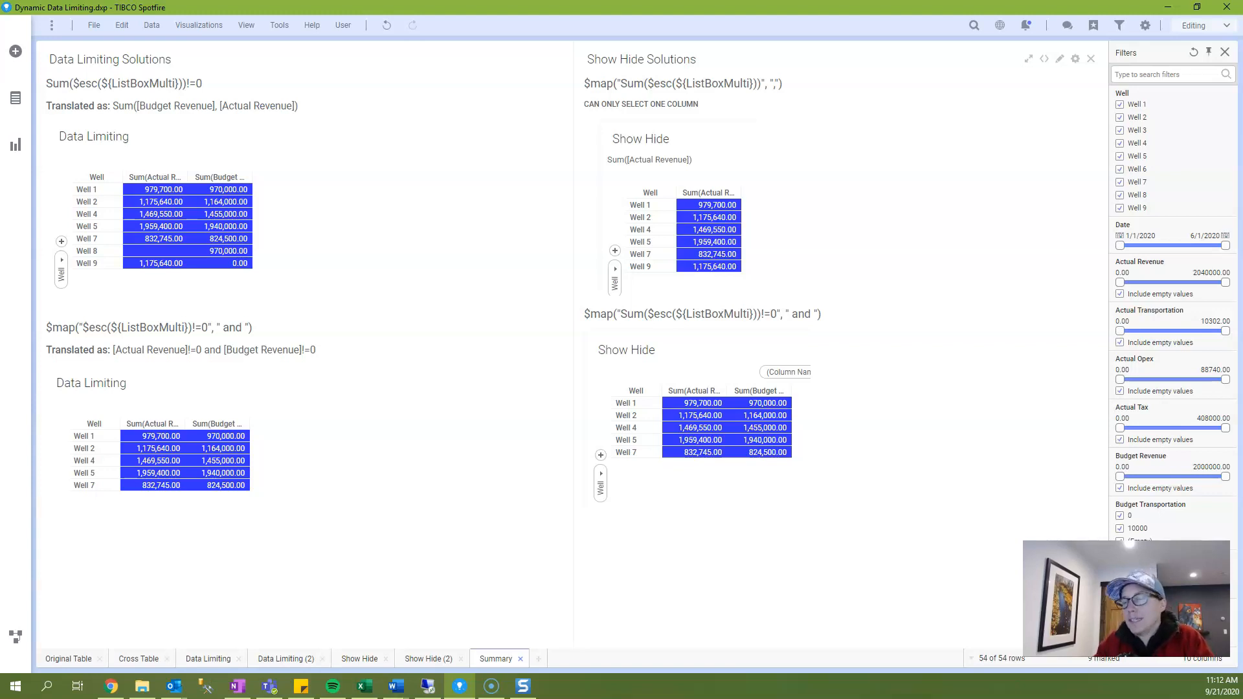
pyautogui.click(359, 659)
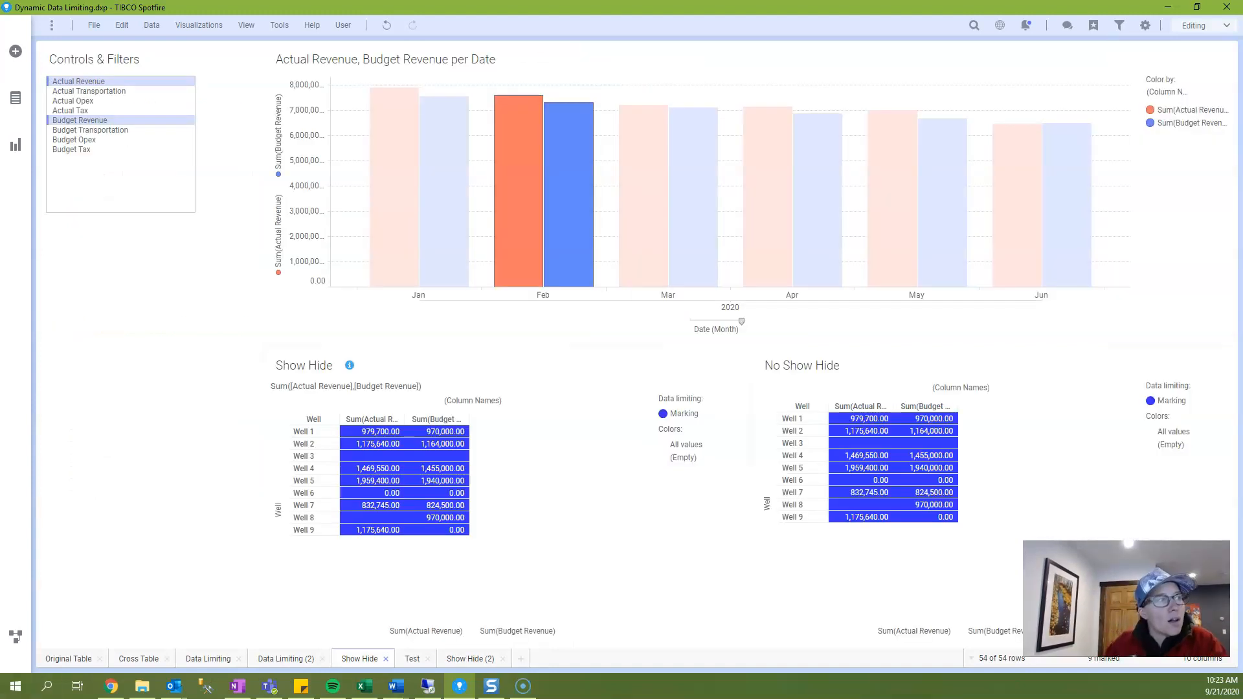